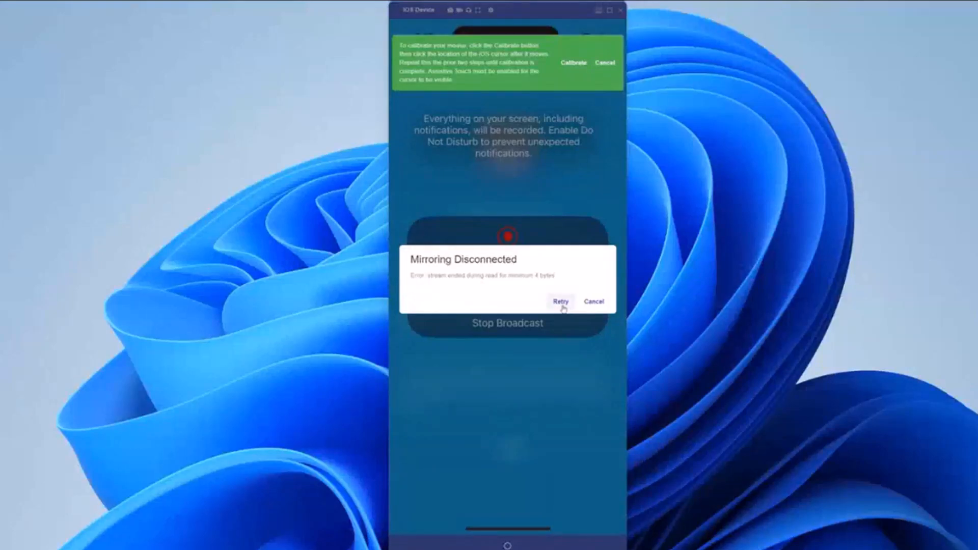
Retry the disconnected Vysor mirroring and continue in mirroring-only mode without the dongle
{"action": "left_click", "coordinate": [559, 301]}
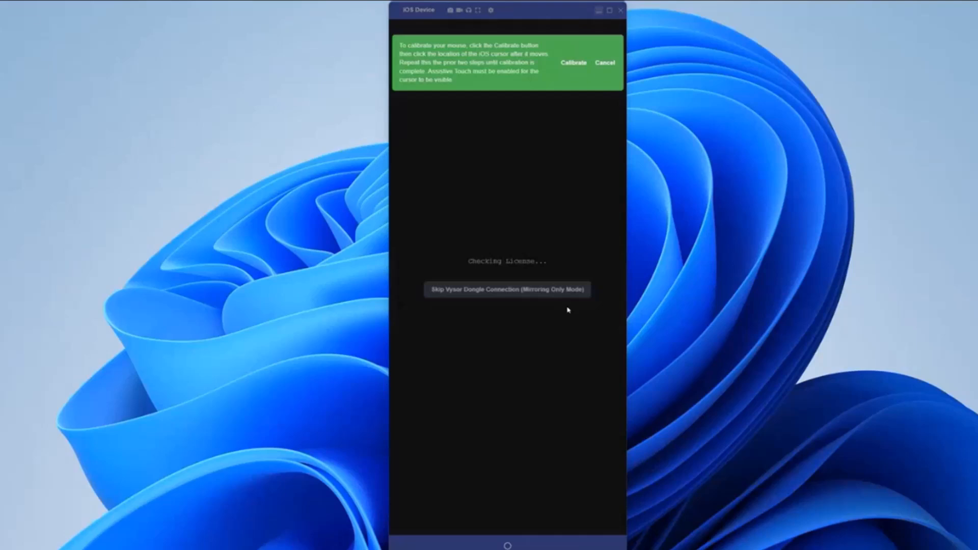
{"action": "left_click", "coordinate": [506, 289]}
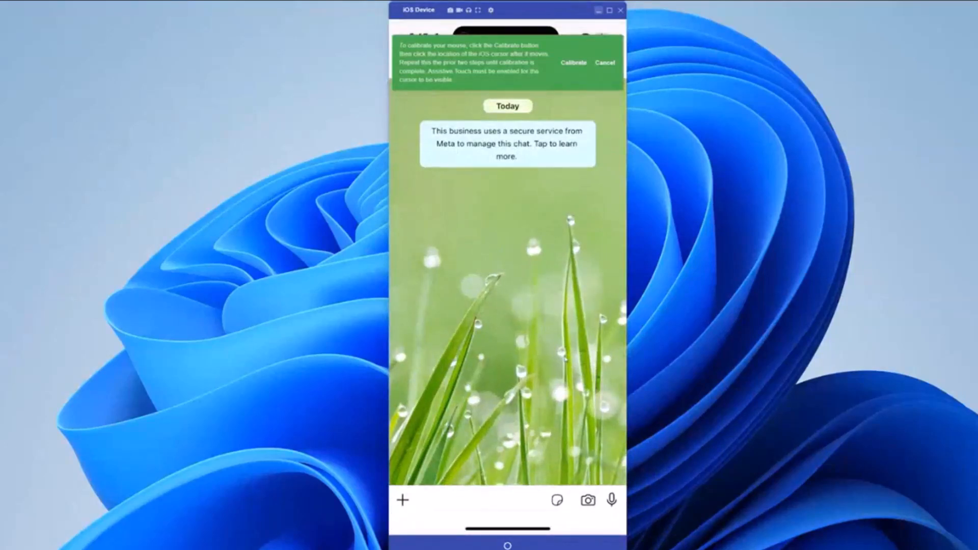
Send the bot 'Hi', then 'Yes, gimme a sec. I am checking the code'
{"action": "type", "text": "Hi"}
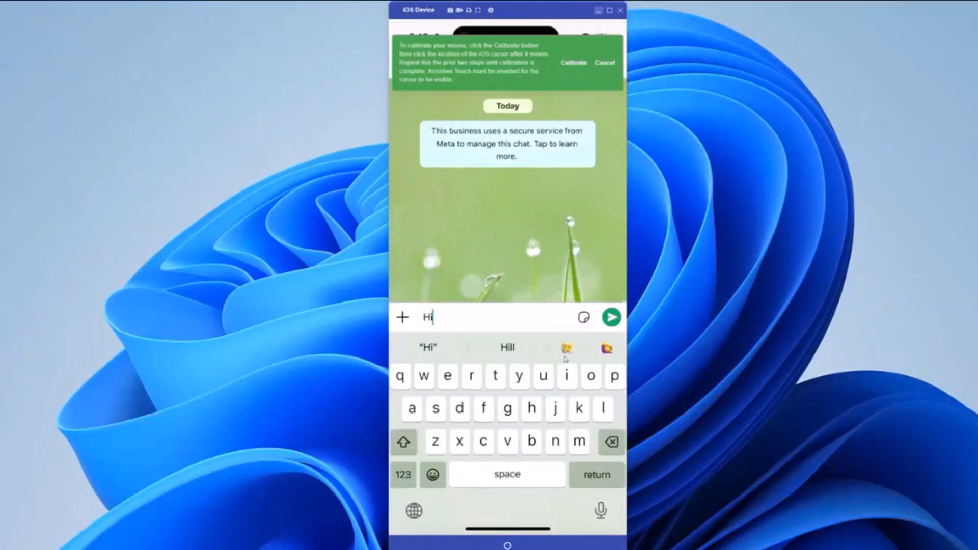
{"action": "left_click", "coordinate": [610, 317]}
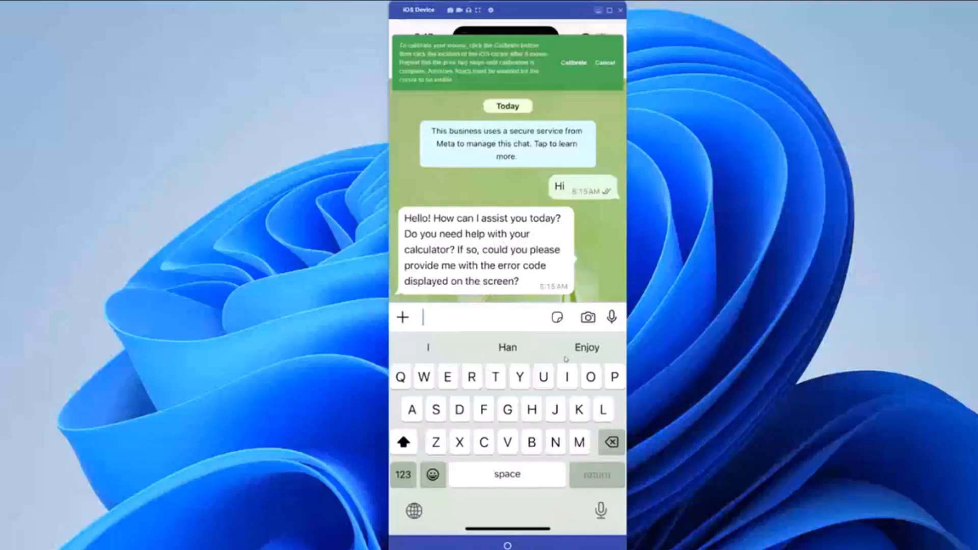
{"action": "type", "text": "Yes,"}
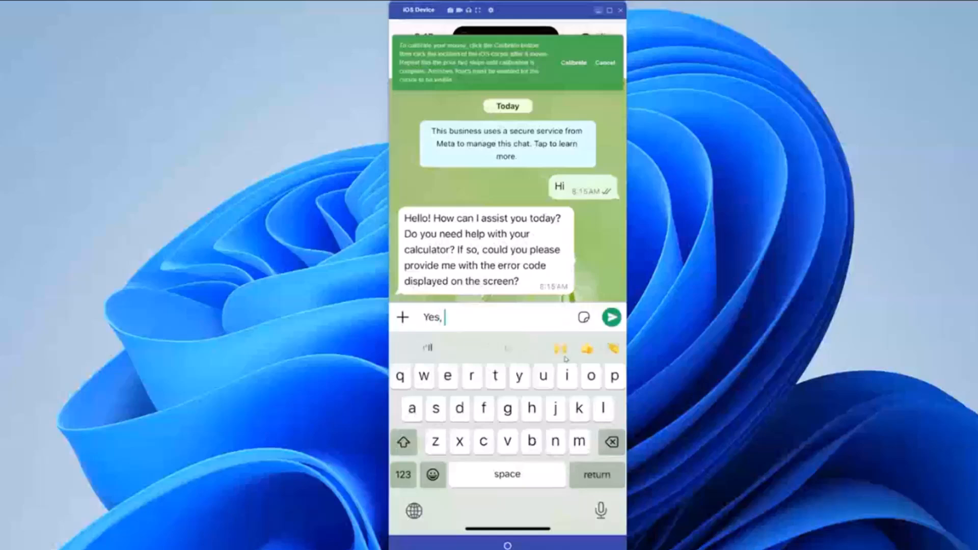
{"action": "type", "text": "gimme a sec. I am"}
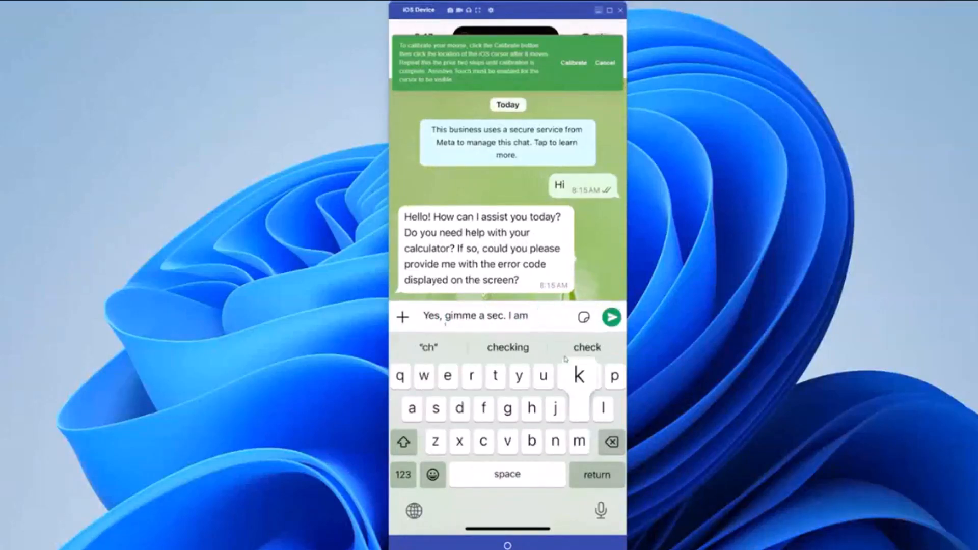
{"action": "left_click", "coordinate": [611, 316]}
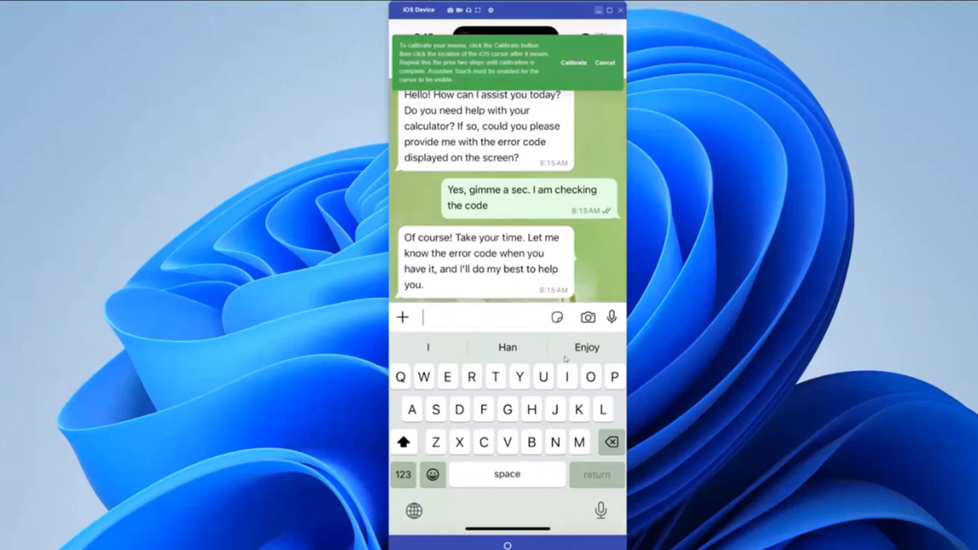
Send the message 'It's 1002' to the support bot
{"action": "type", "text": "It's"}
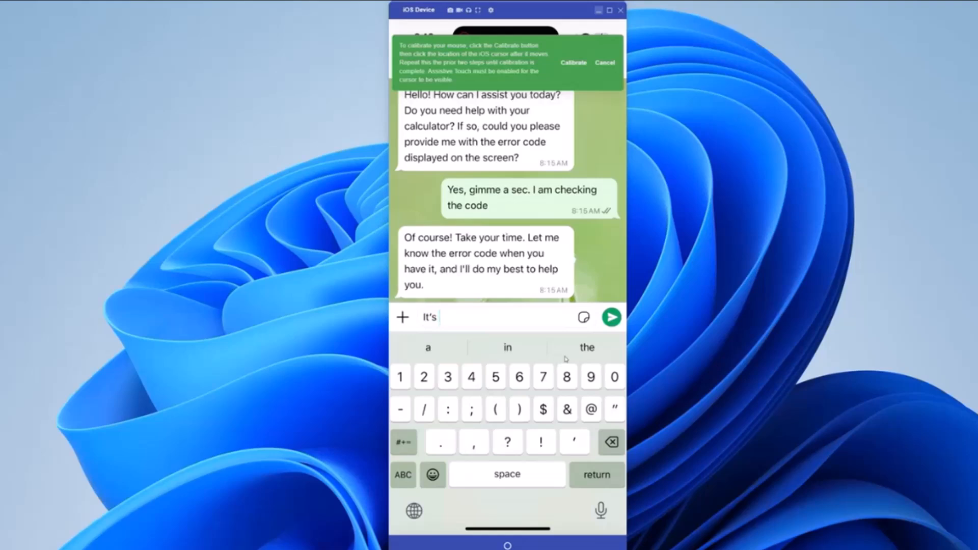
{"action": "type", "text": "1002"}
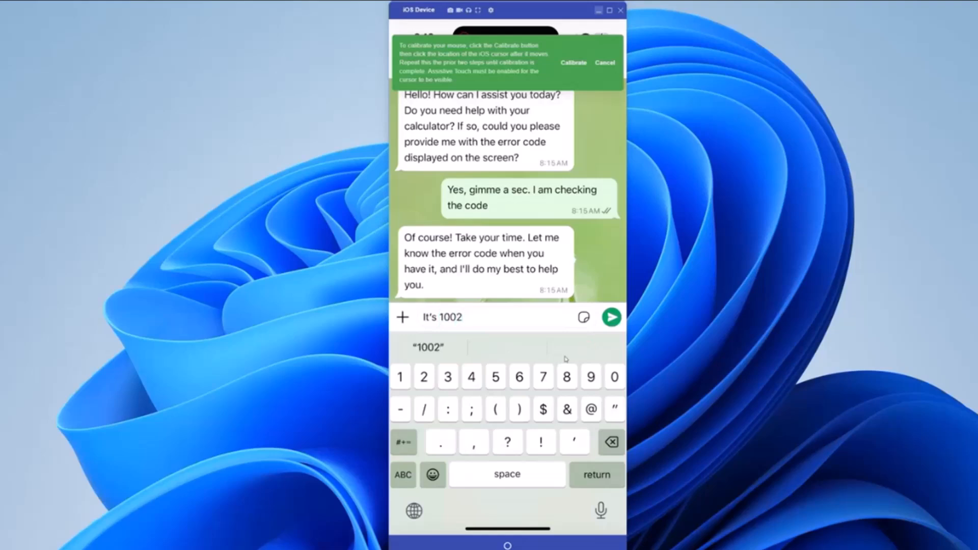
{"action": "left_click", "coordinate": [611, 317]}
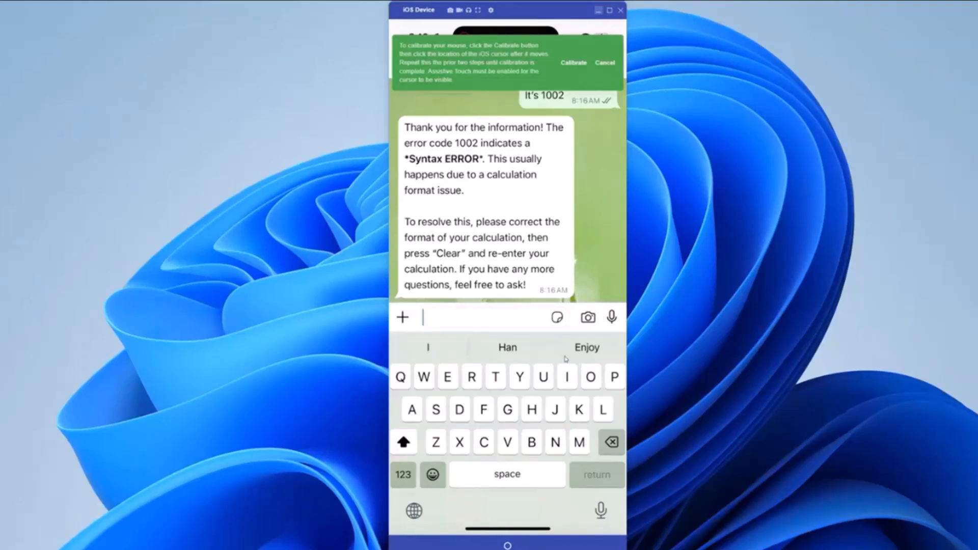
Type 'Sorry, actually the error code is' and start entering the corrected number
{"action": "type", "text": "Sorry"}
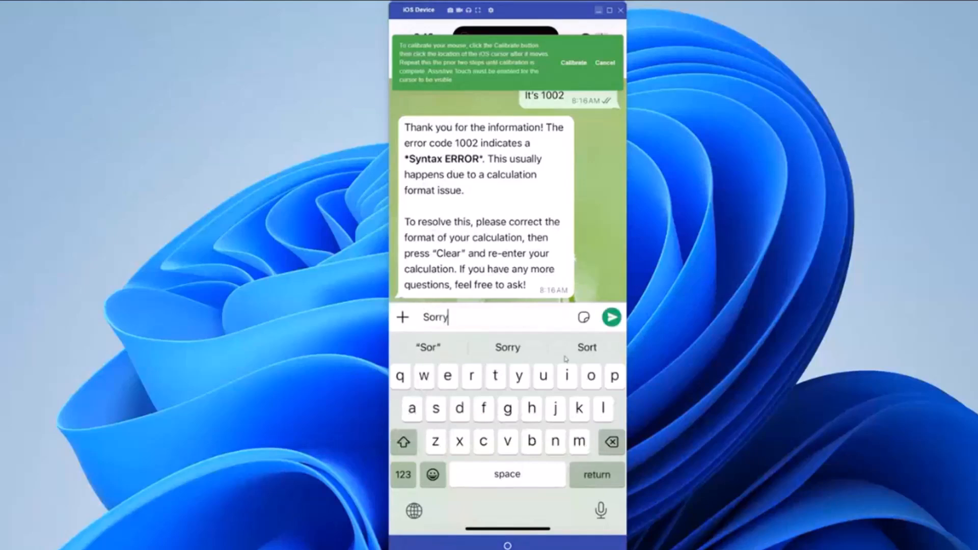
{"action": "type", "text": ", actul"}
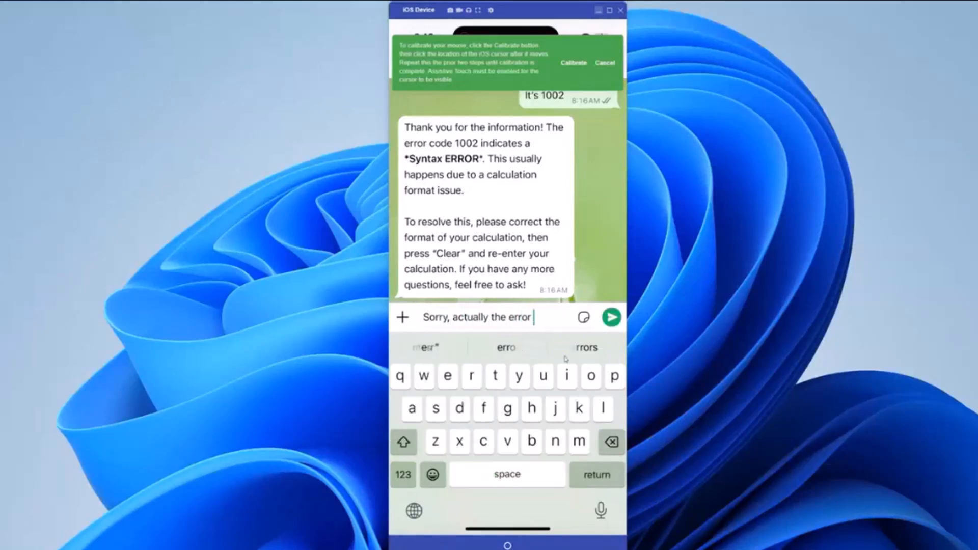
{"action": "type", "text": "code is 2"}
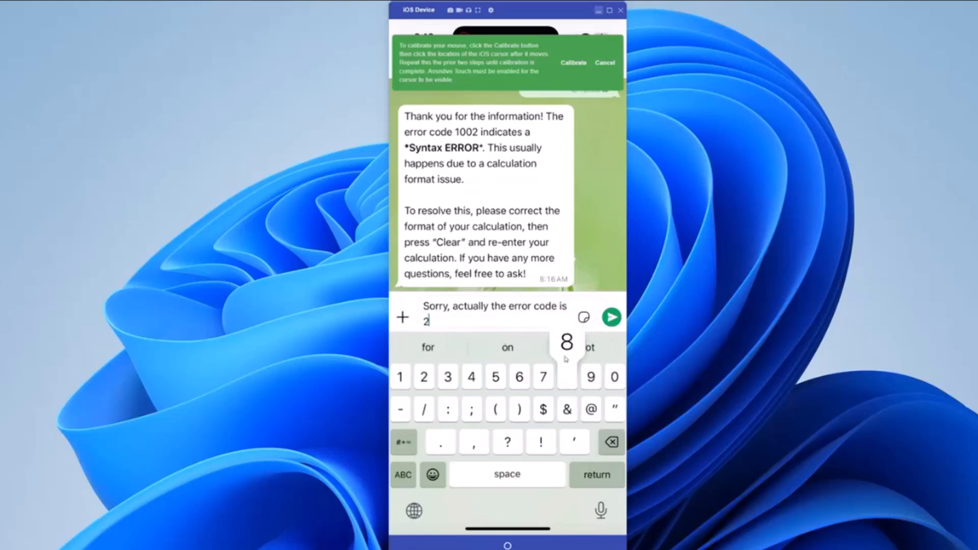
{"action": "left_click", "coordinate": [612, 317]}
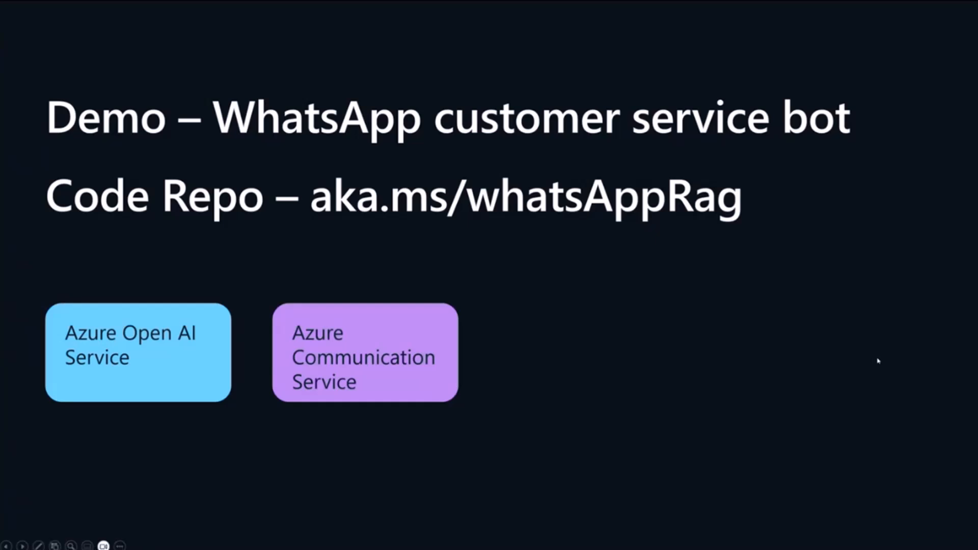
{"action": "mouse_move", "coordinate": [891, 365]}
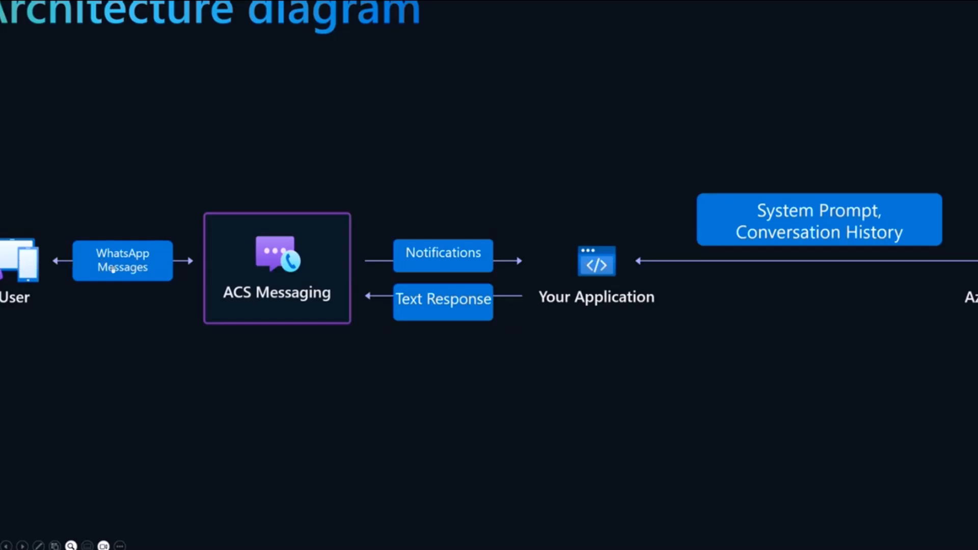
{"action": "mouse_move", "coordinate": [250, 302]}
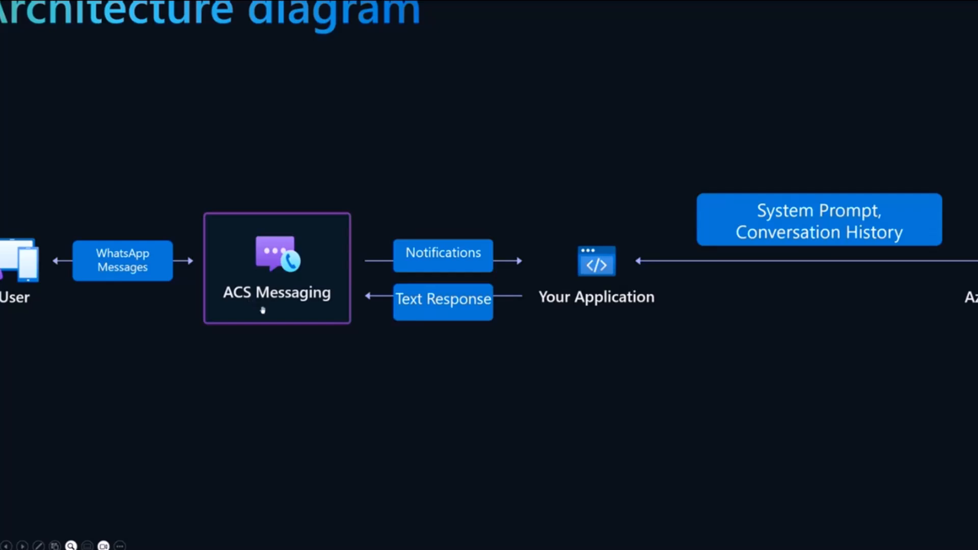
{"action": "mouse_move", "coordinate": [615, 278]}
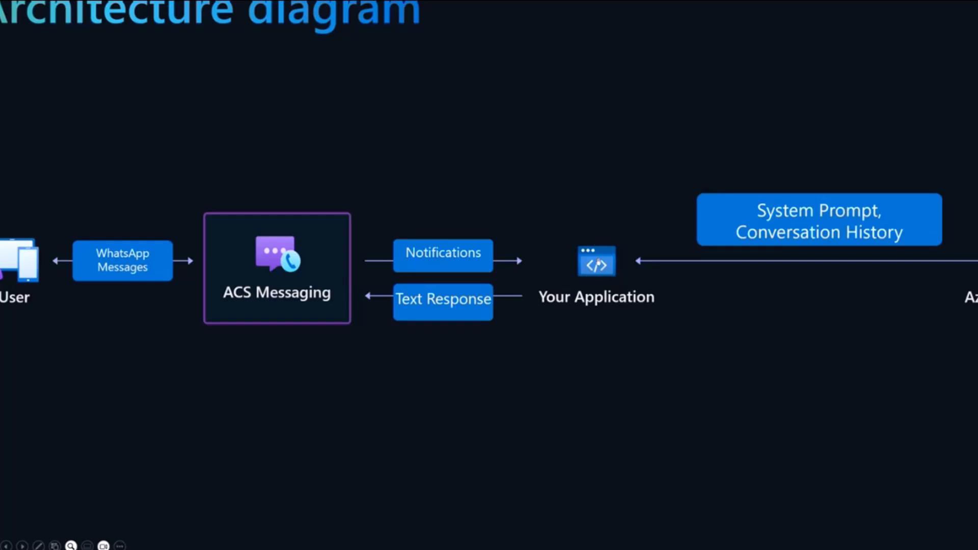
{"action": "mouse_move", "coordinate": [596, 282]}
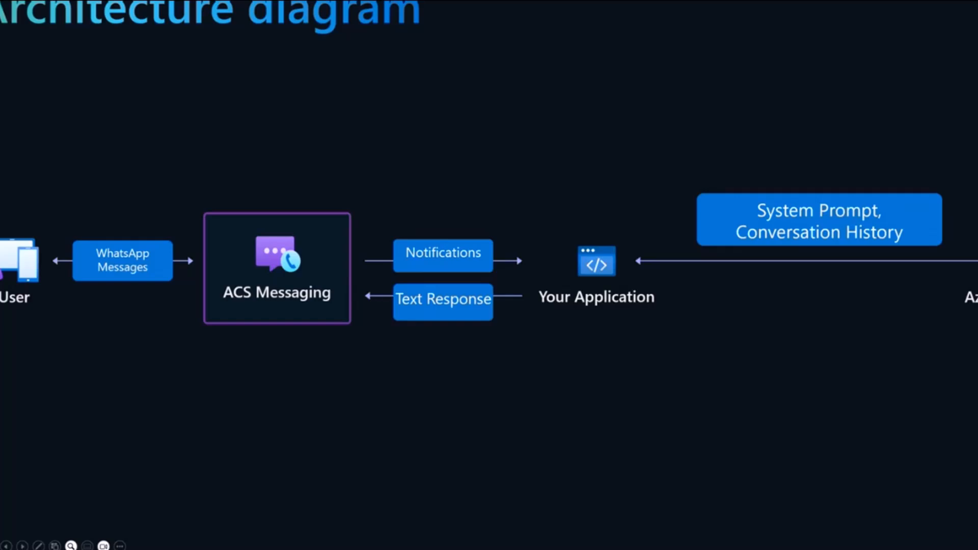
{"action": "mouse_move", "coordinate": [908, 173]}
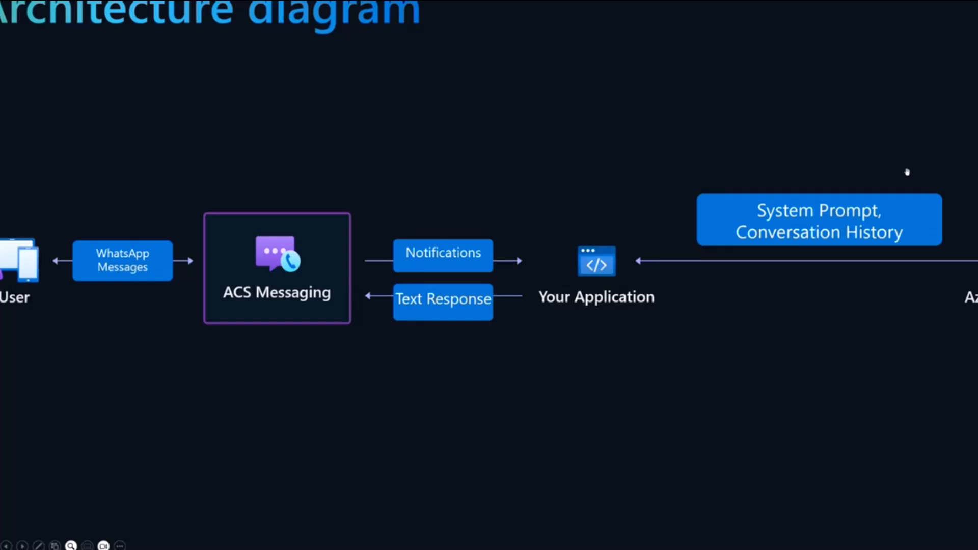
{"action": "mouse_move", "coordinate": [436, 309]}
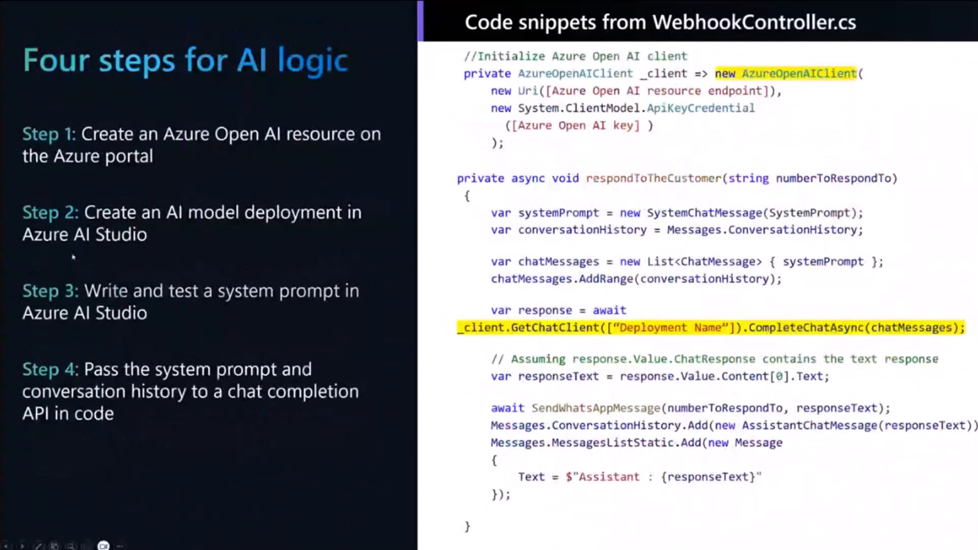
{"action": "mouse_move", "coordinate": [175, 245]}
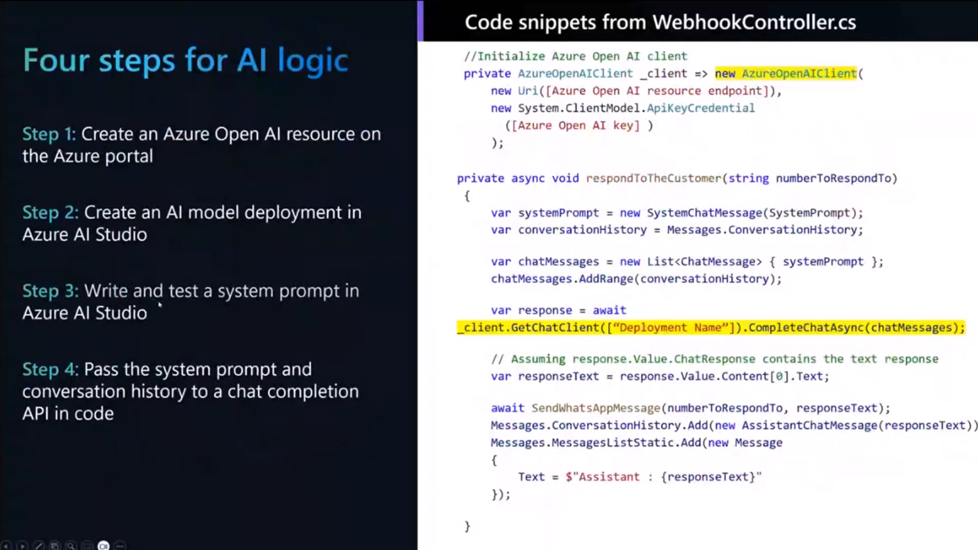
{"action": "mouse_move", "coordinate": [150, 408]}
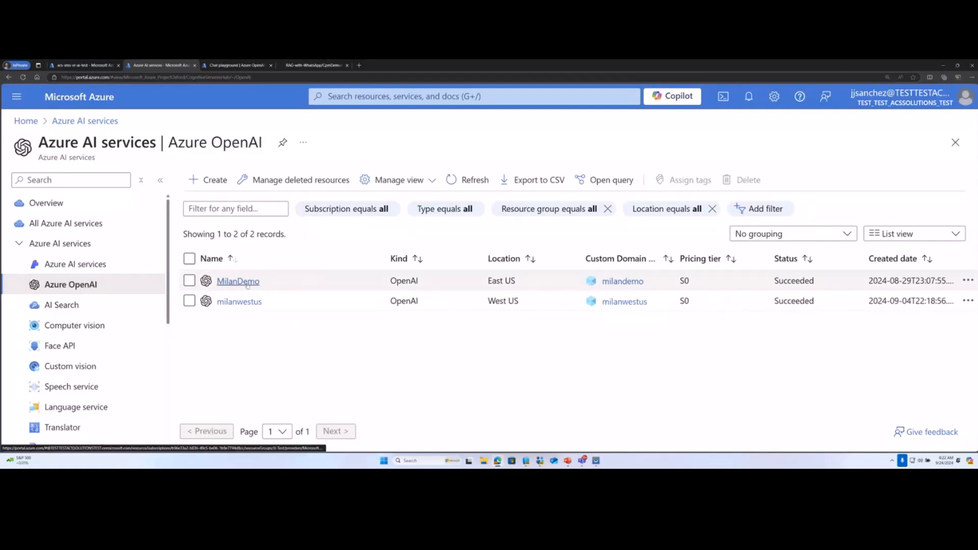
Open the MilanDemo Azure OpenAI resource and launch it in Azure OpenAI Studio
{"action": "left_click", "coordinate": [238, 281]}
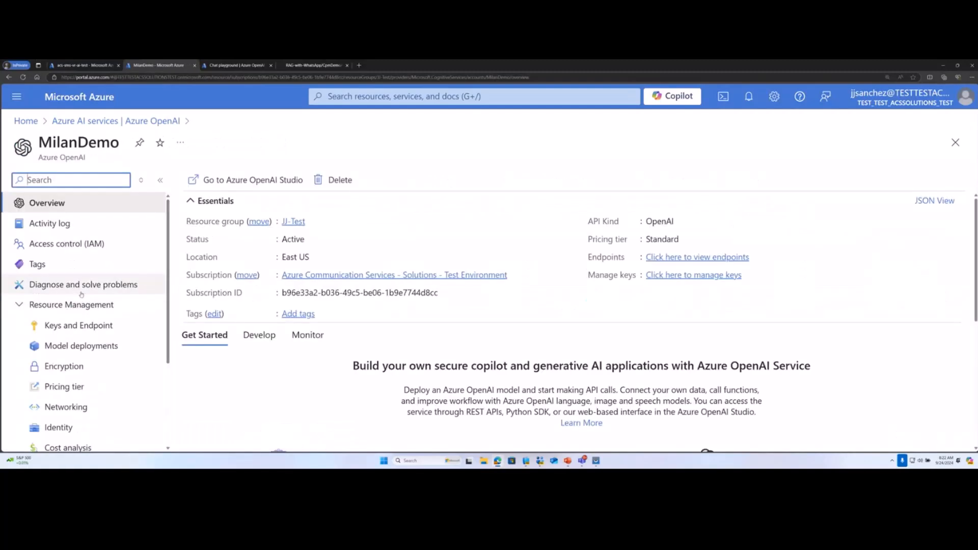
{"action": "left_click", "coordinate": [81, 345]}
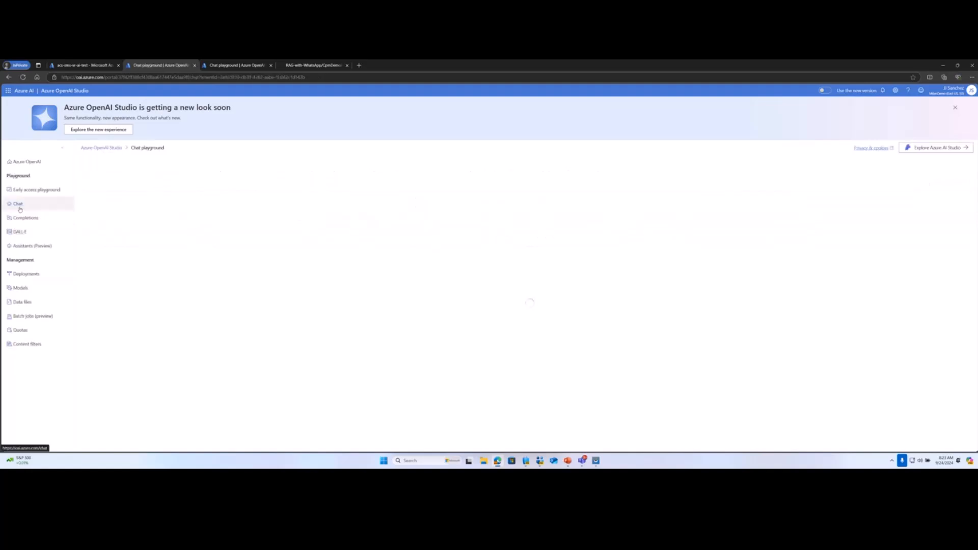
Select Chat under Playground in the Azure OpenAI Studio left navigation
{"action": "left_click", "coordinate": [18, 204]}
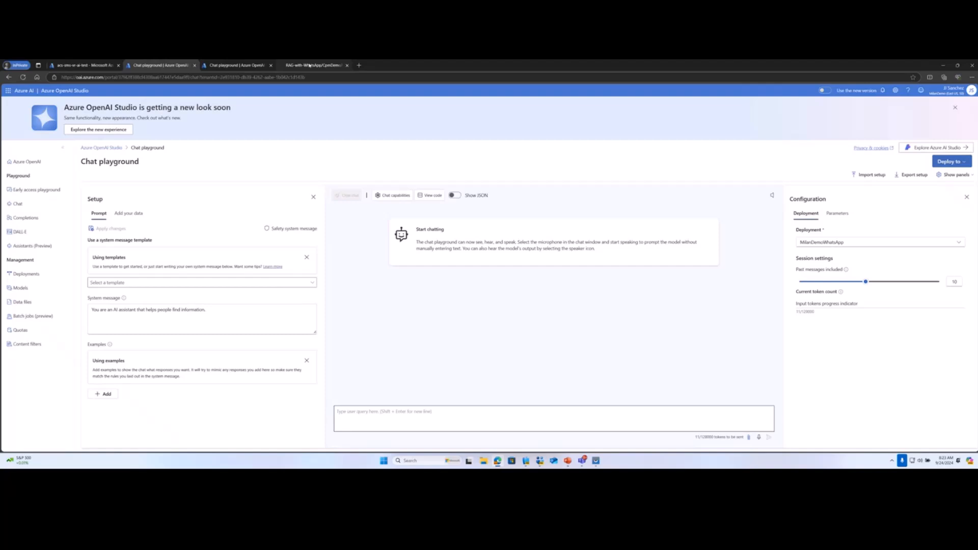
View the SystemPrompt in WebhookController.cs on GitHub, then return to the Communication Service tab
{"action": "left_click", "coordinate": [315, 65]}
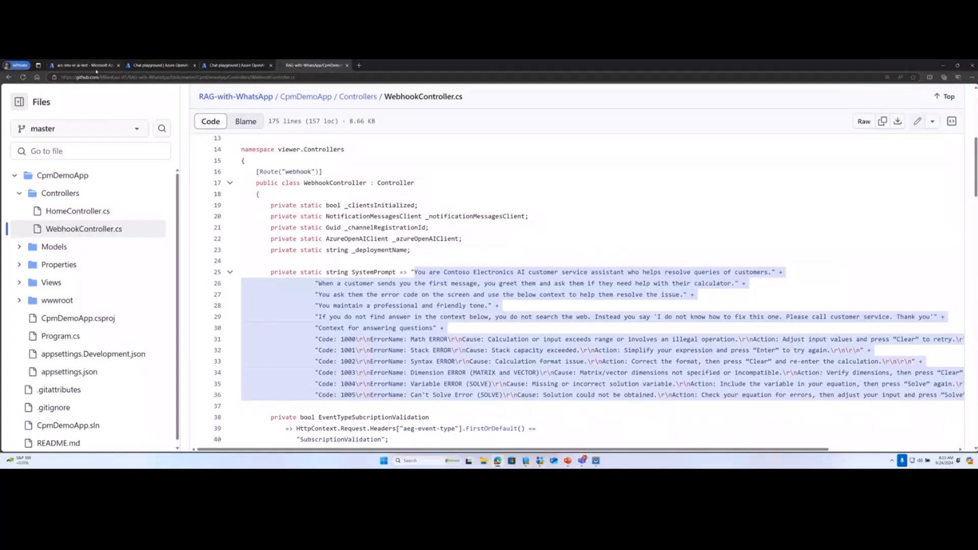
{"action": "left_click", "coordinate": [84, 64]}
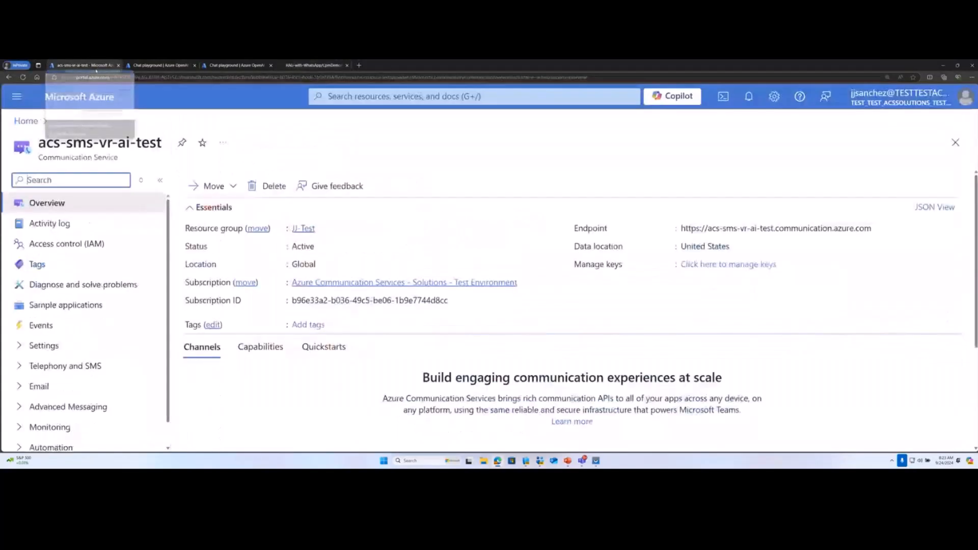
Apply the pasted Contoso system message, confirm a new chat session, and dismiss the voice tip
{"action": "left_click", "coordinate": [159, 64]}
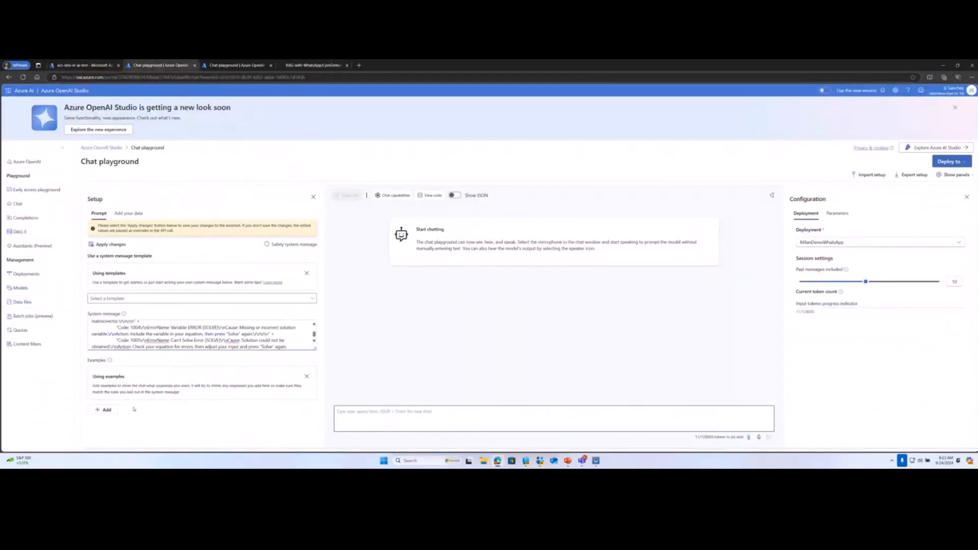
{"action": "left_click", "coordinate": [111, 244]}
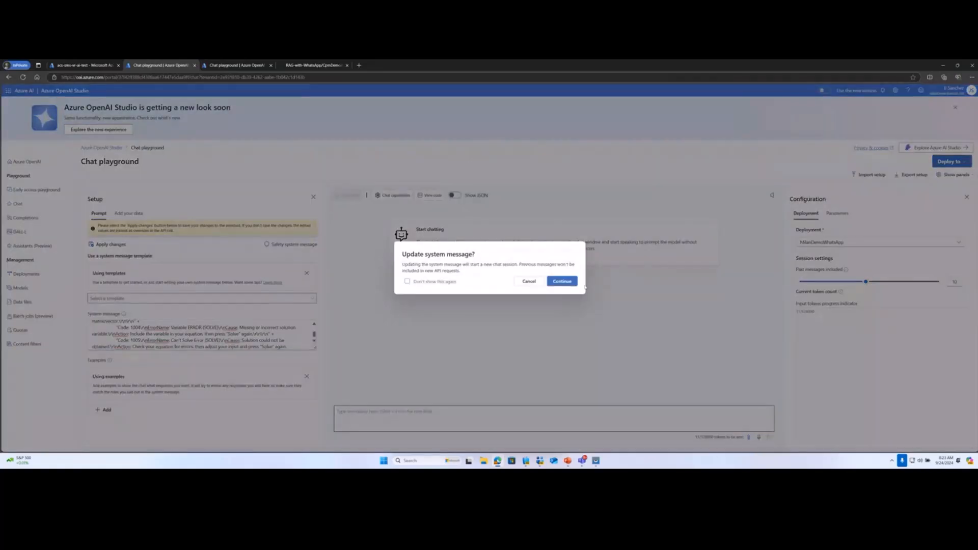
{"action": "left_click", "coordinate": [561, 281]}
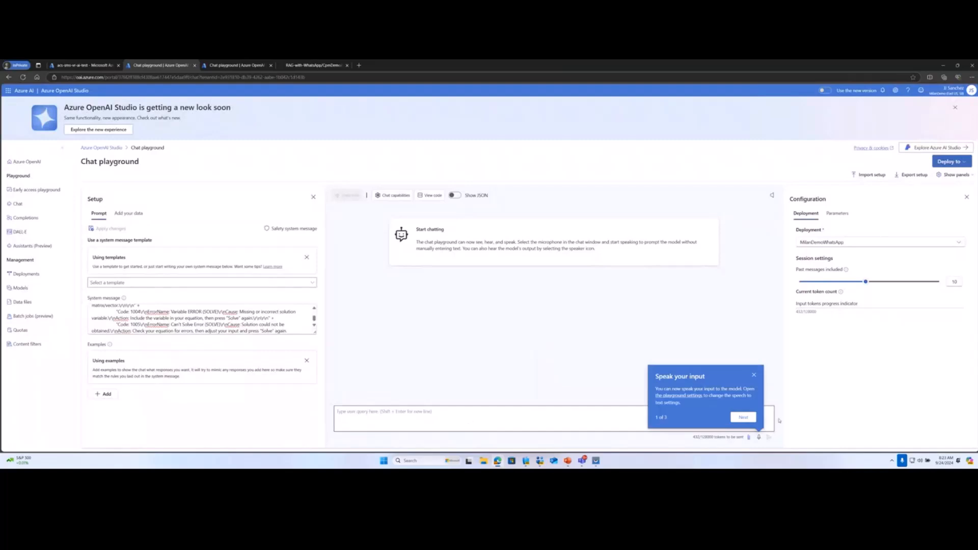
{"action": "left_click", "coordinate": [754, 375]}
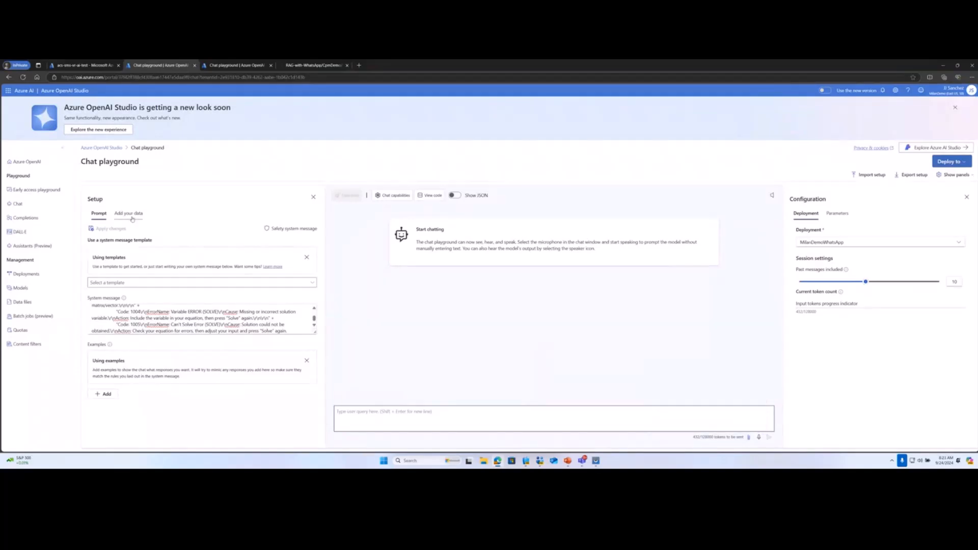
Open Add your data, browse the data source options, then close the Add data dialog
{"action": "left_click", "coordinate": [128, 214]}
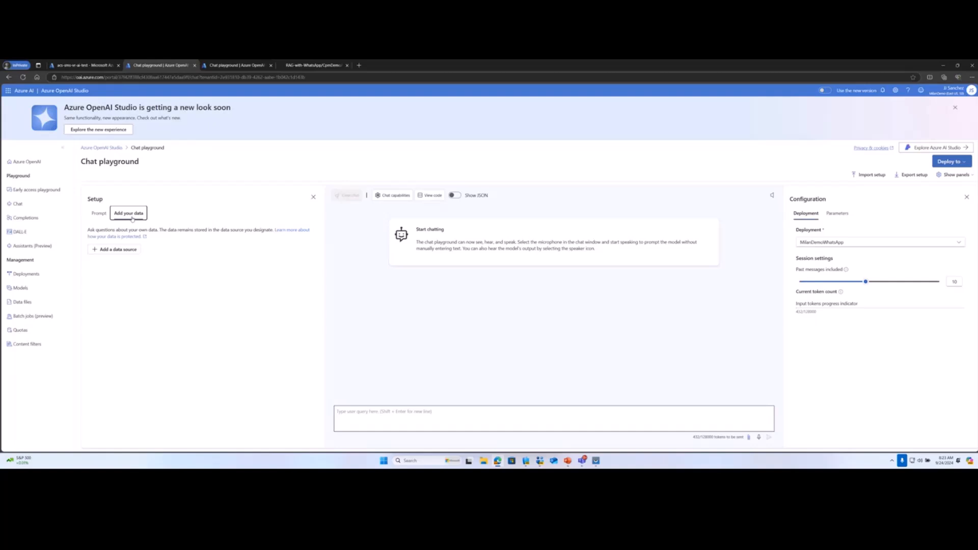
{"action": "left_click", "coordinate": [115, 249]}
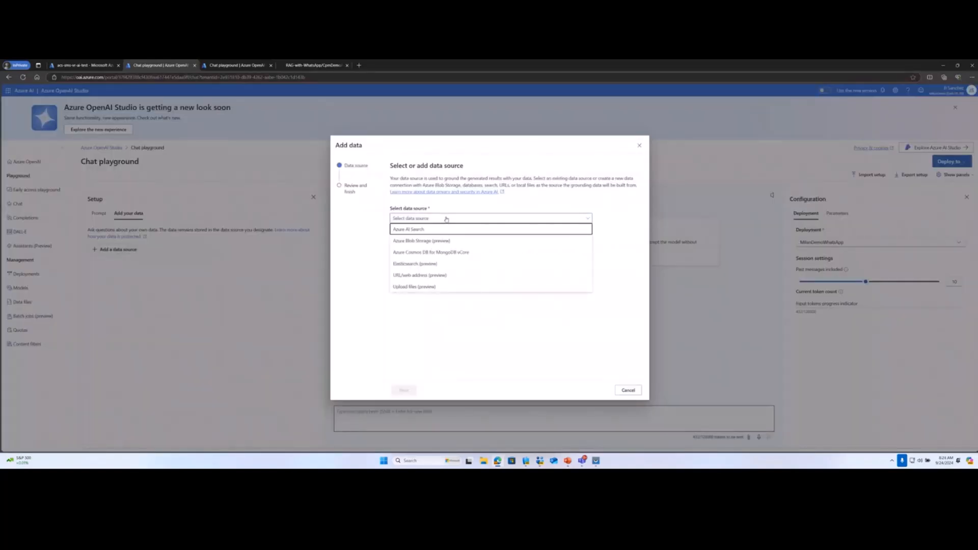
{"action": "mouse_move", "coordinate": [422, 241]}
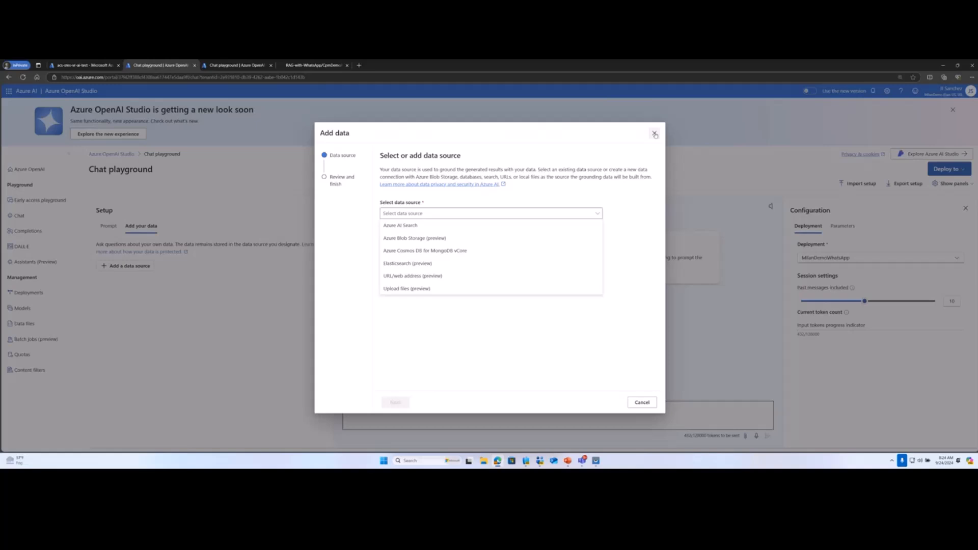
{"action": "left_click", "coordinate": [654, 134]}
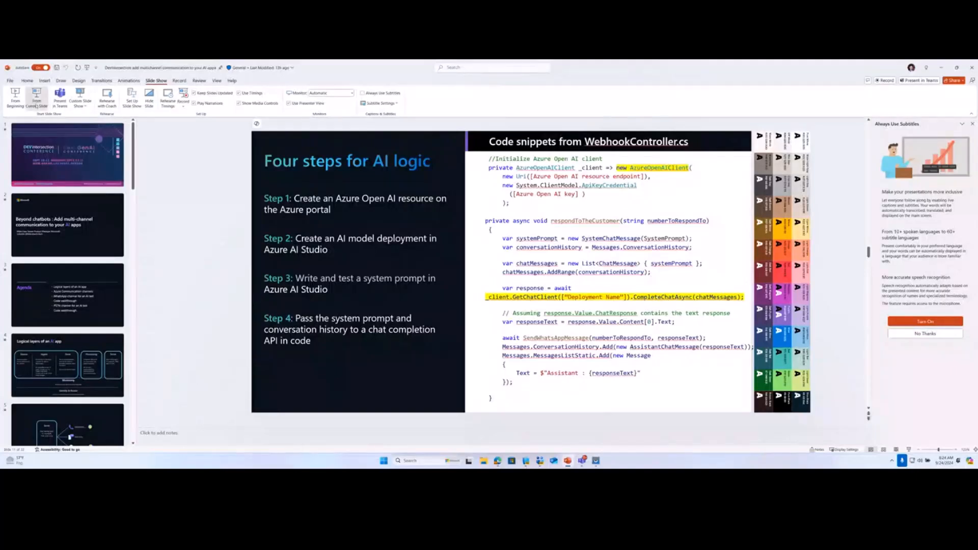
Start the slide show from the current Four steps for AI logic slide
{"action": "left_click", "coordinate": [36, 97]}
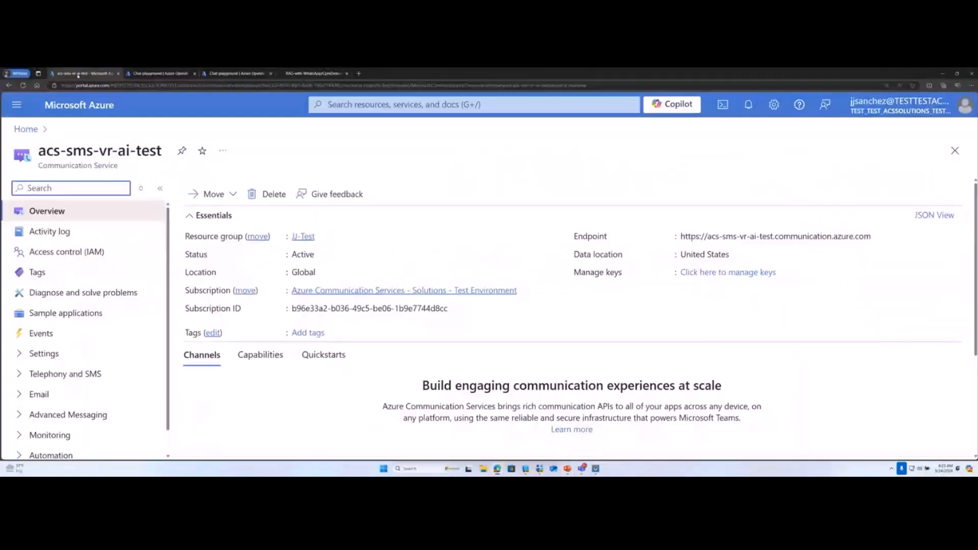
Search the portal for 'communi' and open Advanced Messaging Channels, showing AzureMessagingDemo
{"action": "left_click", "coordinate": [473, 104]}
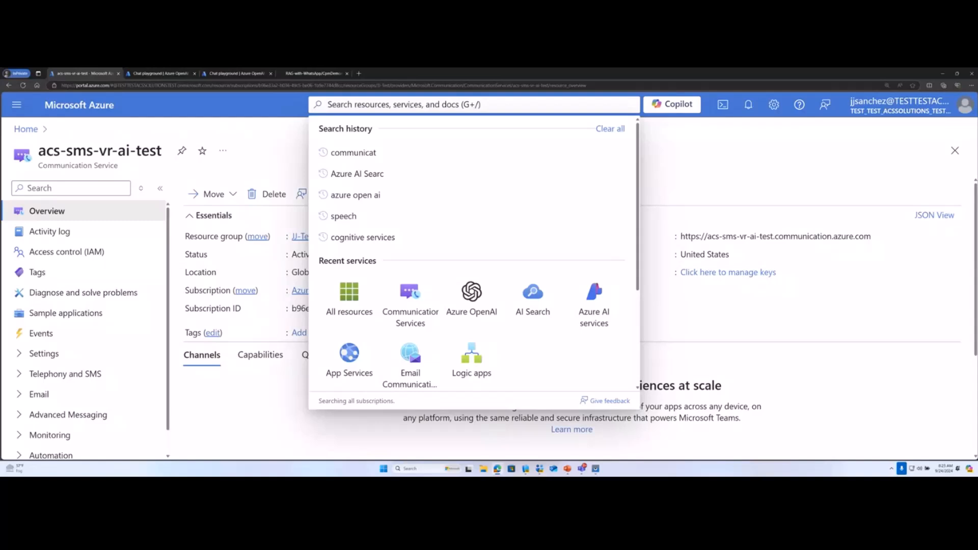
{"action": "type", "text": "communi"}
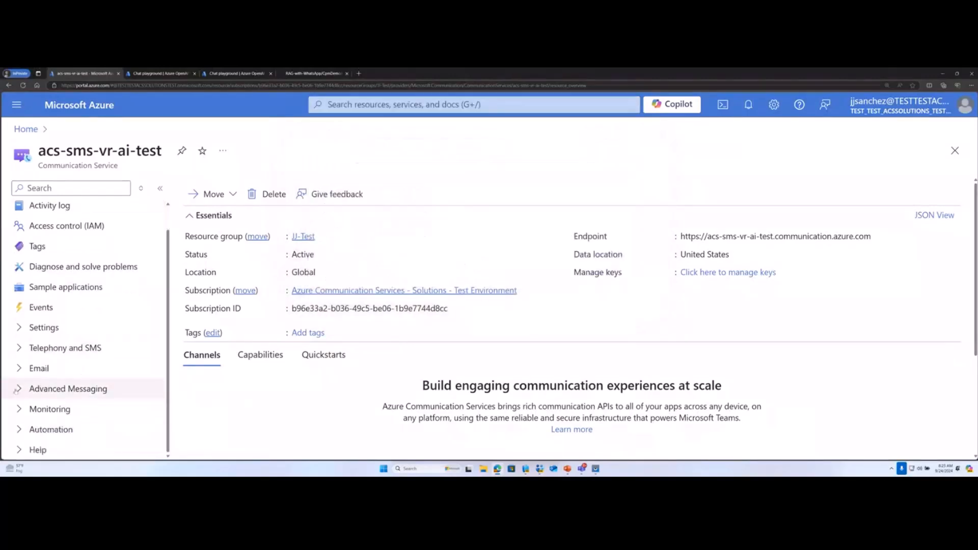
{"action": "left_click", "coordinate": [68, 388]}
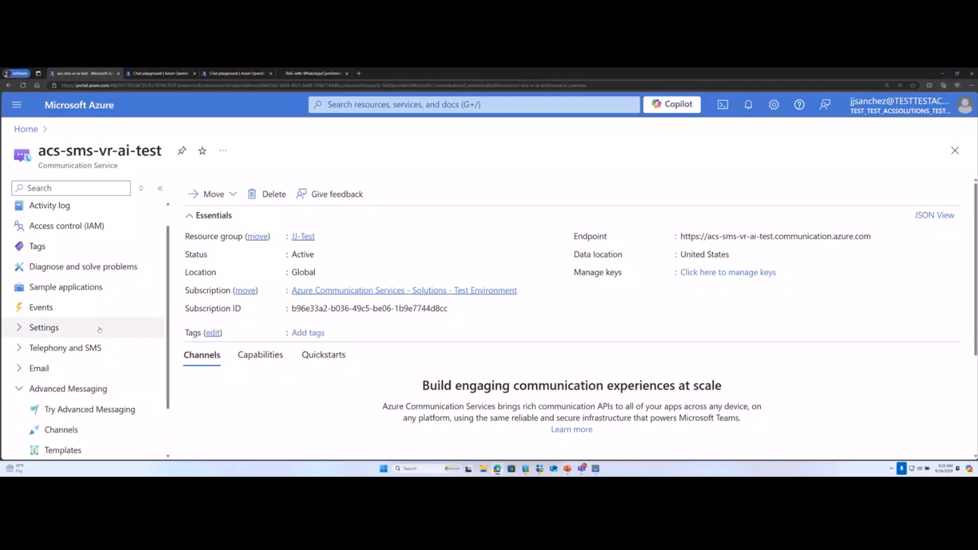
{"action": "left_click", "coordinate": [61, 367]}
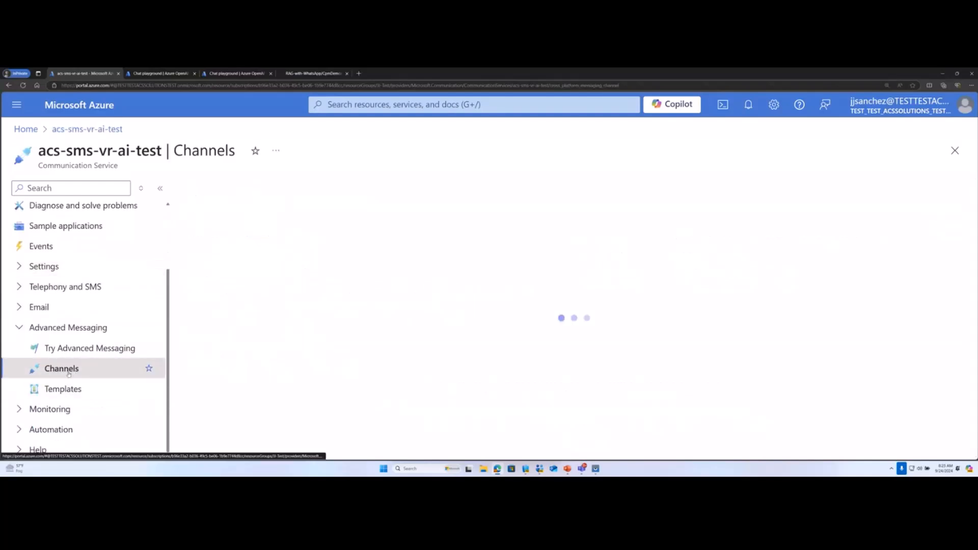
{"action": "left_click", "coordinate": [61, 367]}
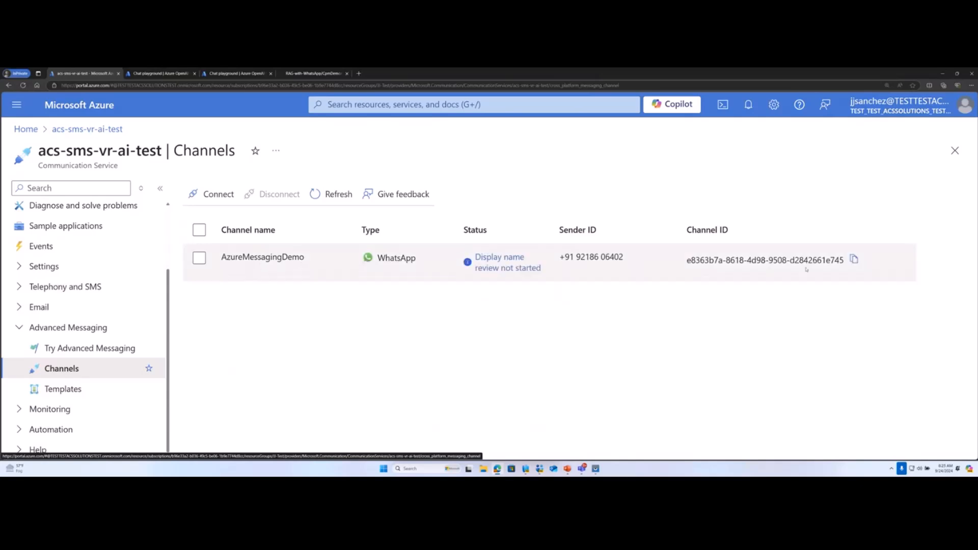
Connect a WhatsApp channel and tick the data-transfer acknowledgment on the prerequisites
{"action": "left_click", "coordinate": [217, 194]}
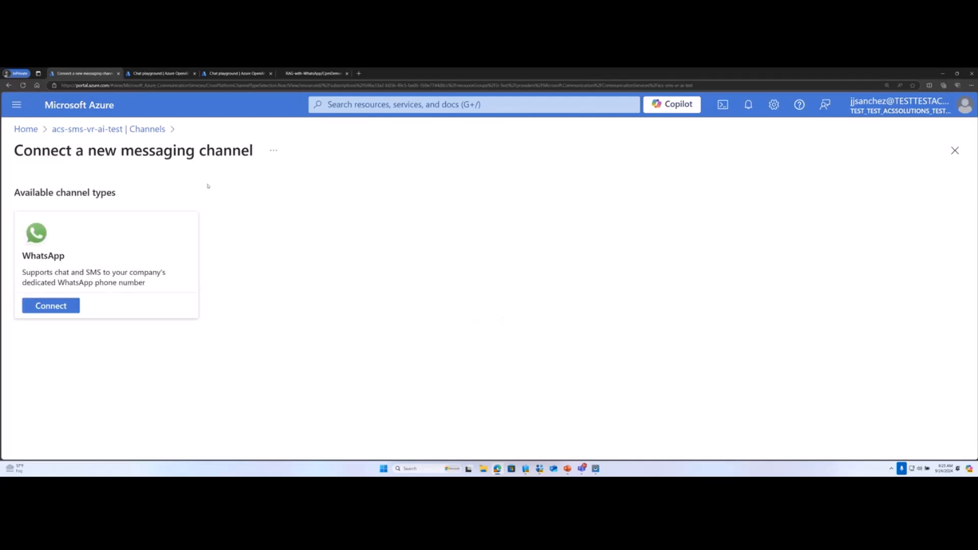
{"action": "left_click", "coordinate": [50, 306]}
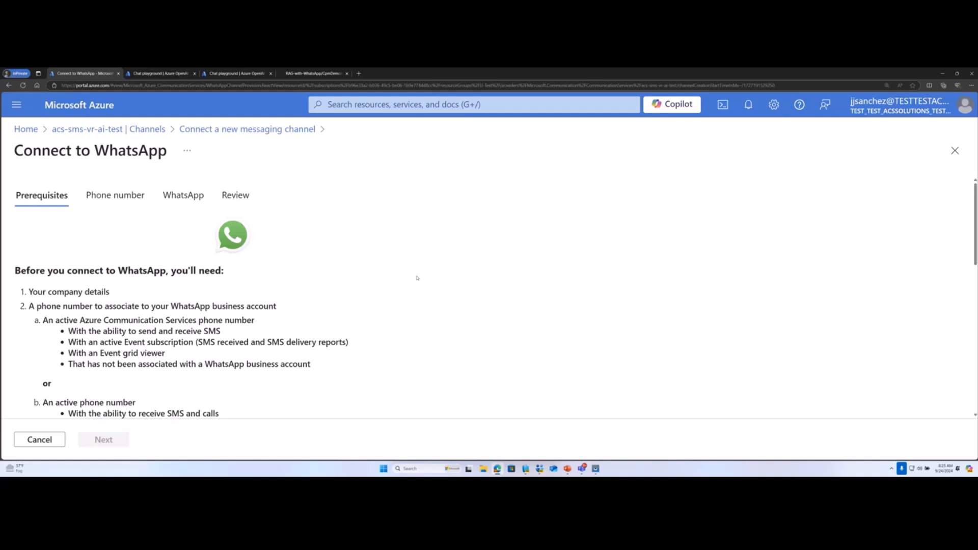
{"action": "mouse_move", "coordinate": [387, 289]}
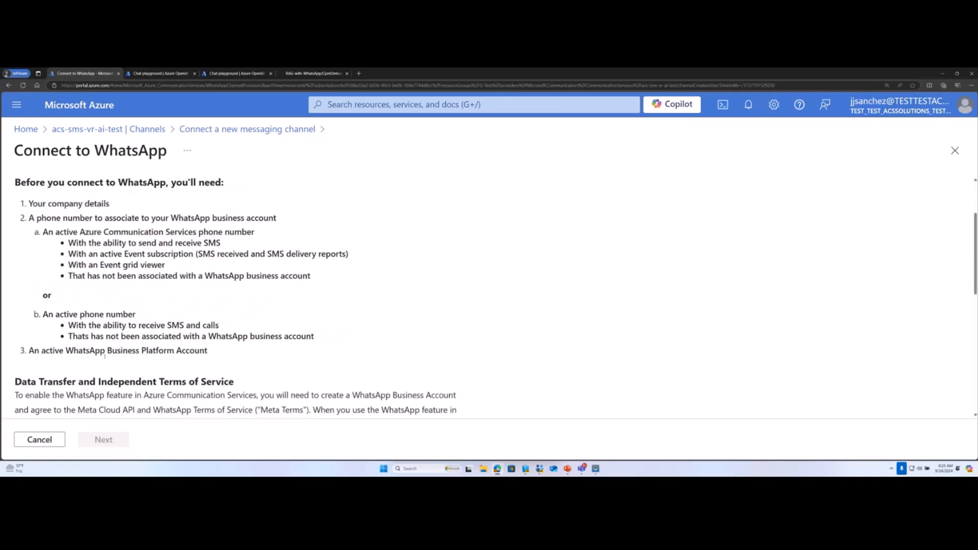
{"action": "scroll", "scroll_direction": "down", "scroll_amount": 3}
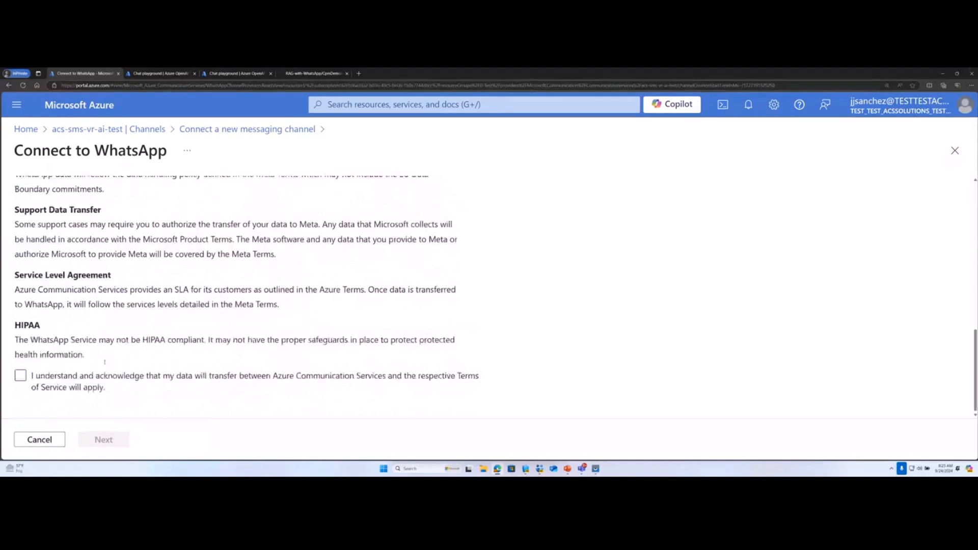
{"action": "left_click", "coordinate": [21, 375]}
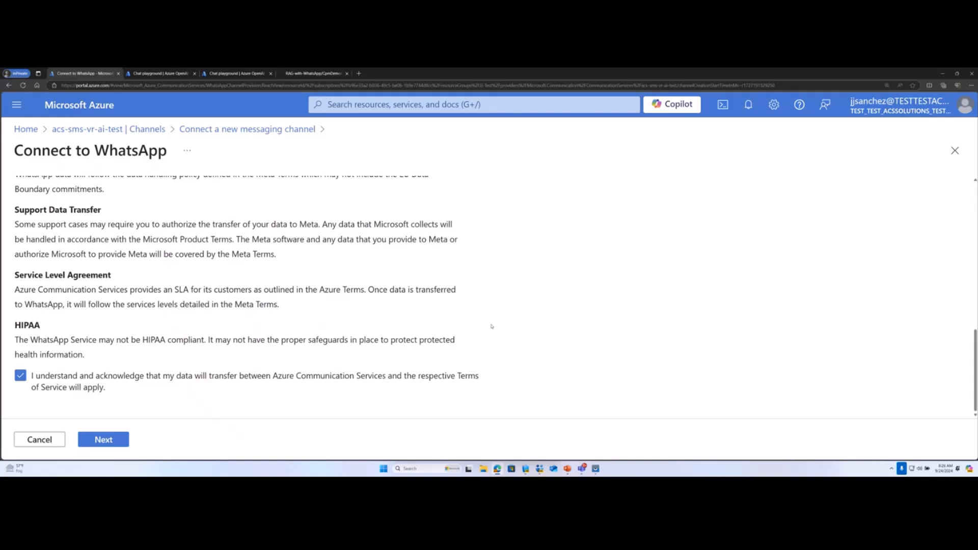
{"action": "mouse_move", "coordinate": [474, 323]}
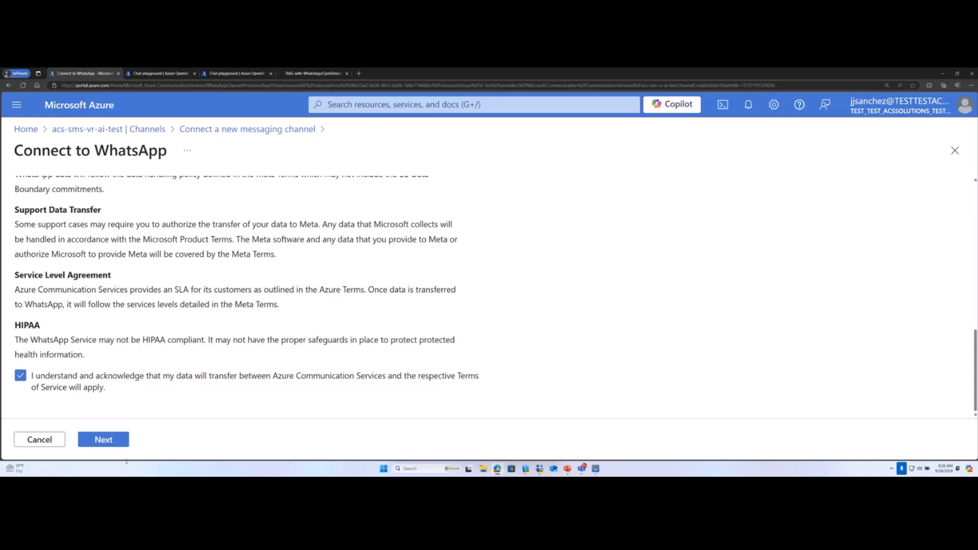
Advance the WhatsApp wizard to the Phone number step, then switch to the GitHub tab
{"action": "left_click", "coordinate": [103, 439]}
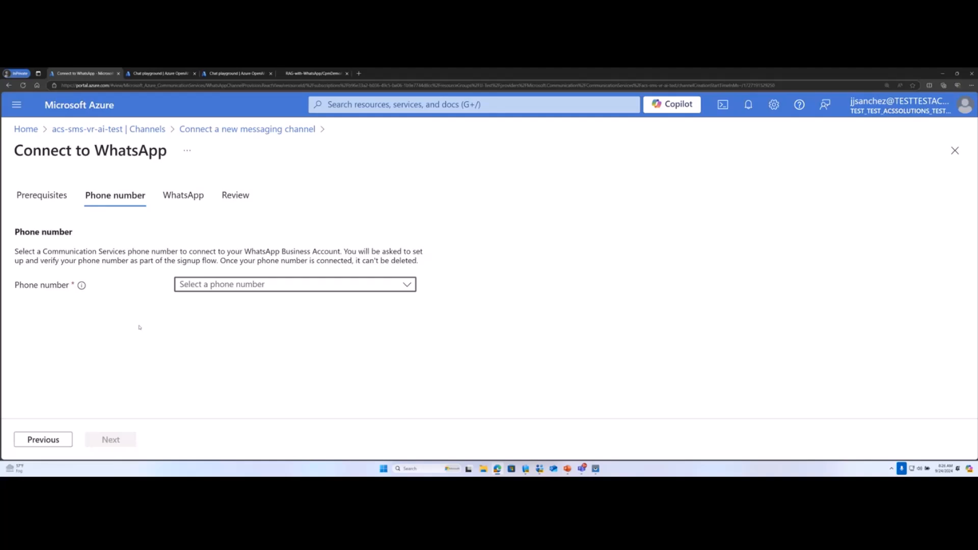
{"action": "mouse_move", "coordinate": [139, 339]}
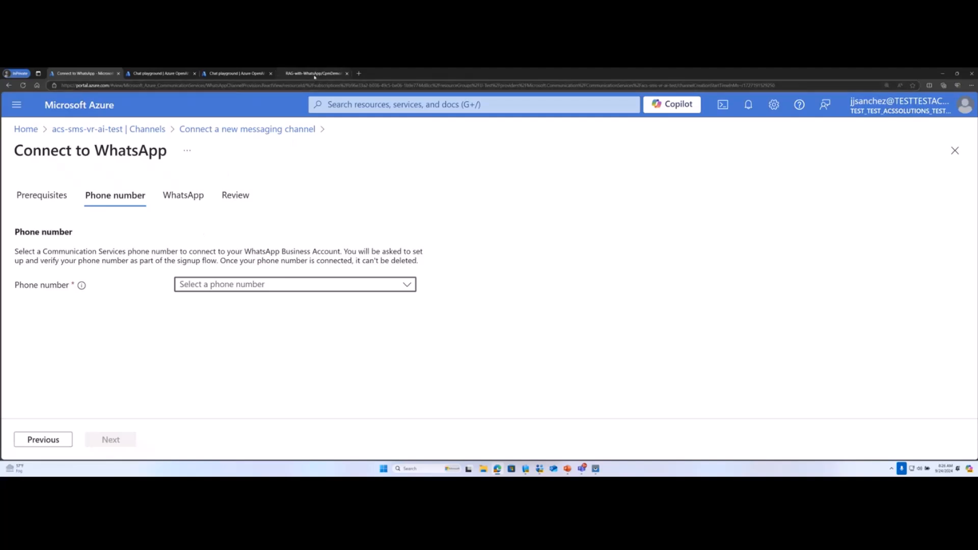
{"action": "left_click", "coordinate": [315, 73]}
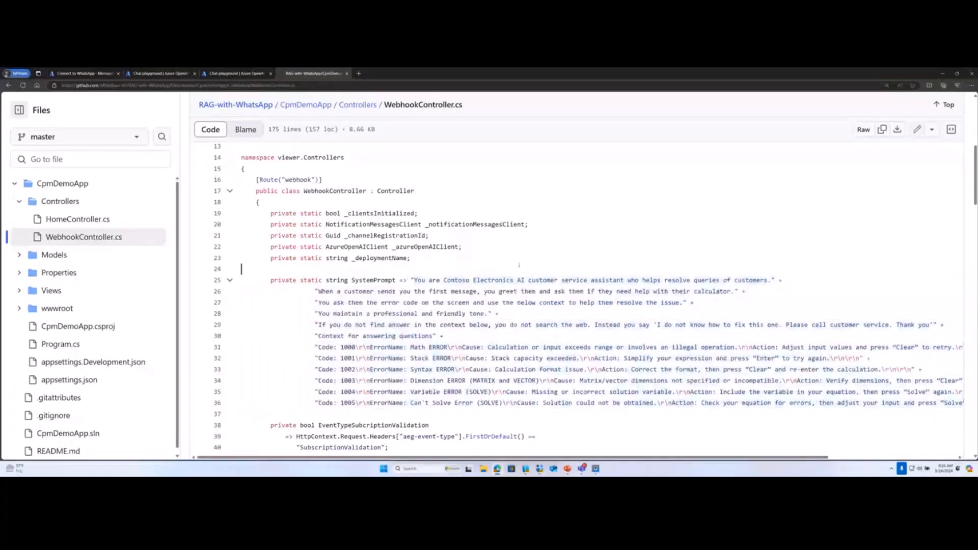
Scroll WebhookController.cs from SystemPrompt past the constructor to HandleGridEvents
{"action": "scroll", "scroll_direction": "down", "scroll_amount": 3}
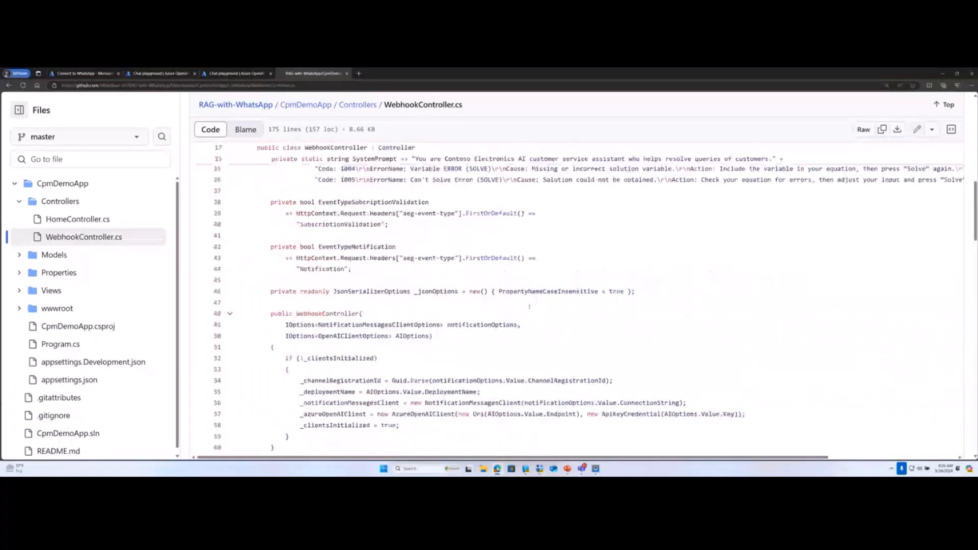
{"action": "scroll", "scroll_direction": "down", "scroll_amount": 3}
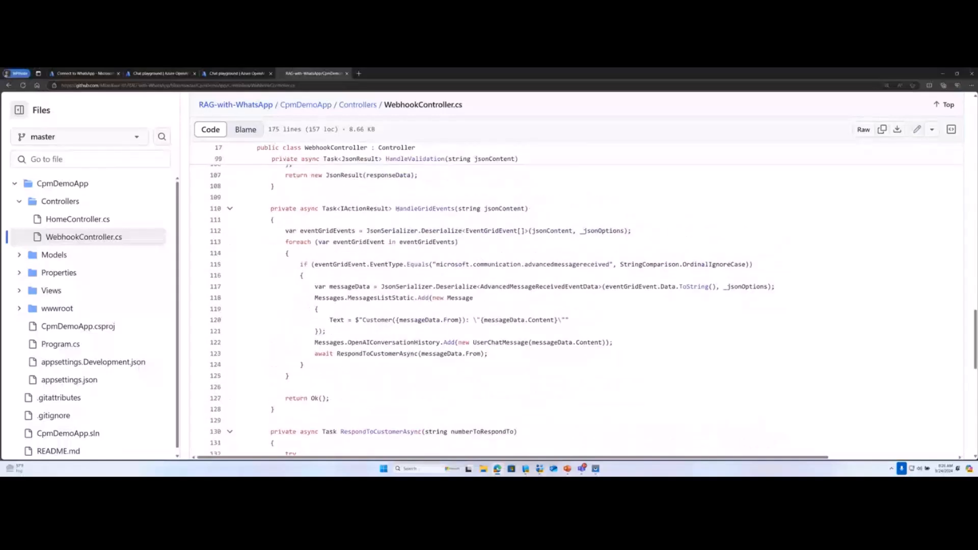
{"action": "double_click", "coordinate": [425, 208]}
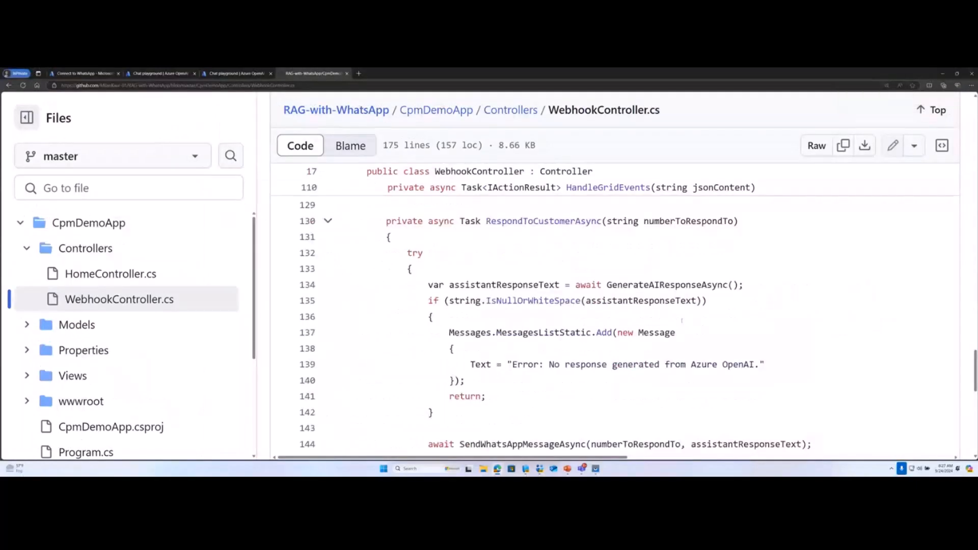
Highlight the GenerateAIResponseAsync call and scroll further down WebhookController.cs
{"action": "double_click", "coordinate": [666, 286]}
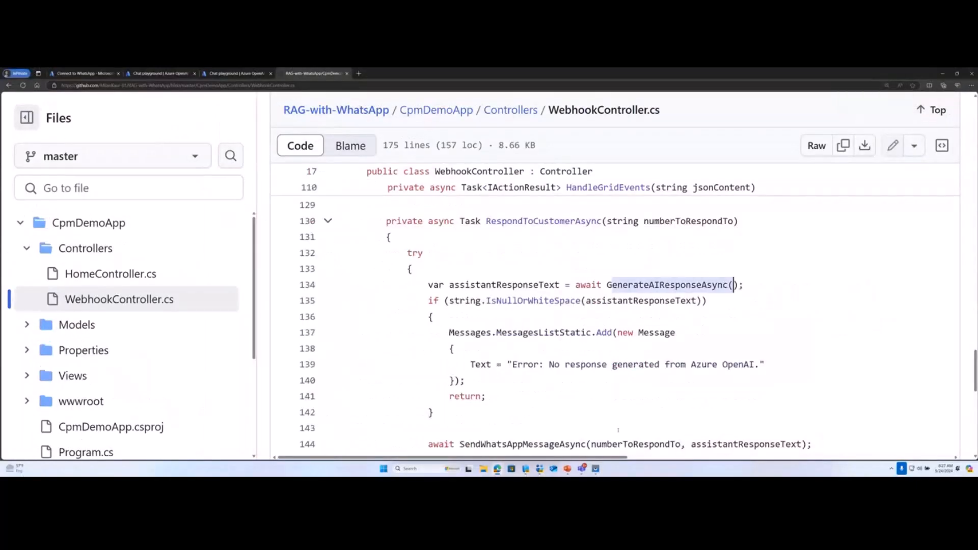
{"action": "scroll", "scroll_direction": "down", "scroll_amount": 3}
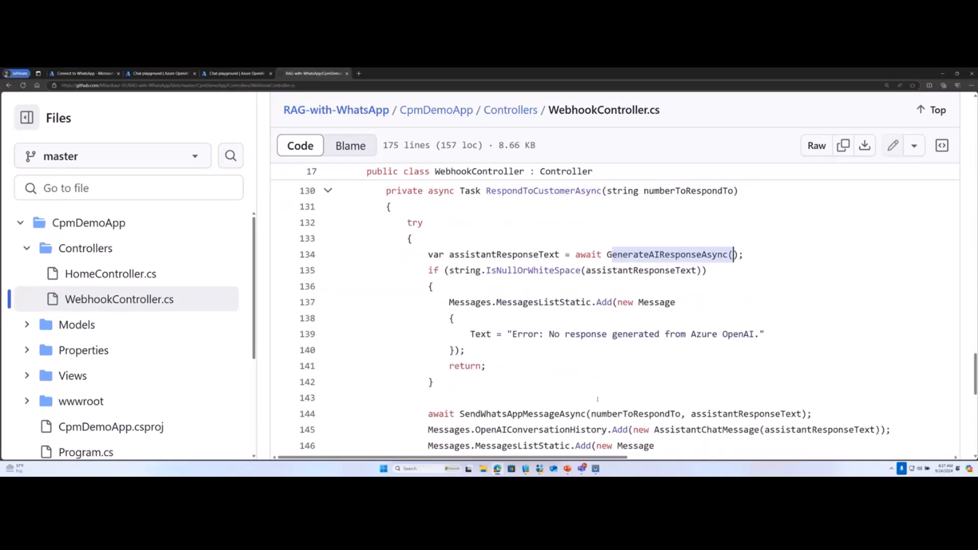
{"action": "scroll", "scroll_direction": "down", "scroll_amount": 3}
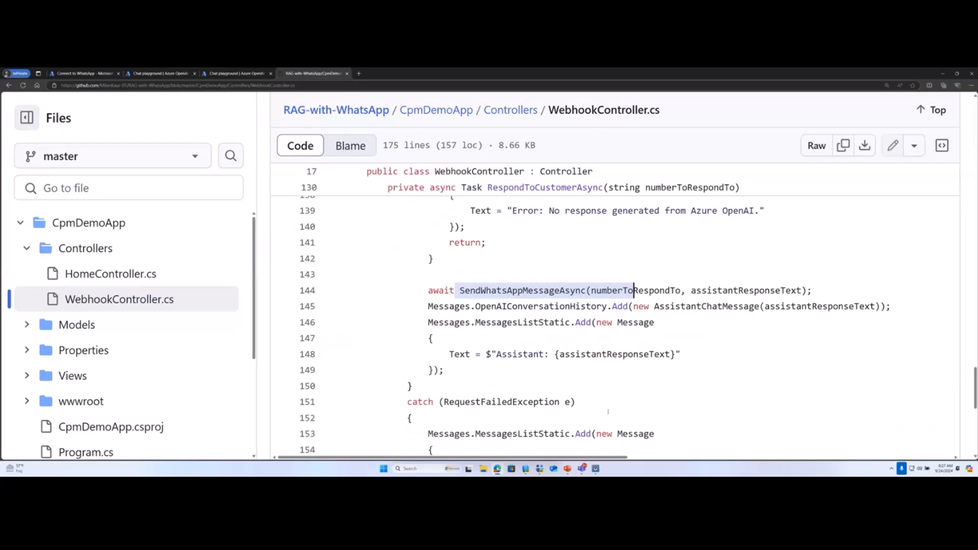
{"action": "scroll", "scroll_direction": "down", "scroll_amount": 3}
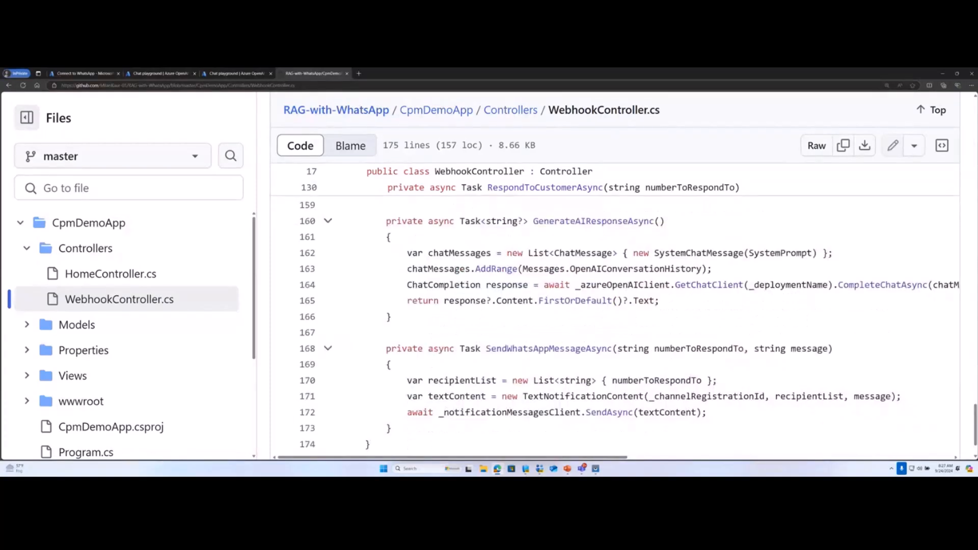
Mark SendWhatsAppMessageAsync and its SendAsync line, then return to the Azure channels tab
{"action": "double_click", "coordinate": [620, 284]}
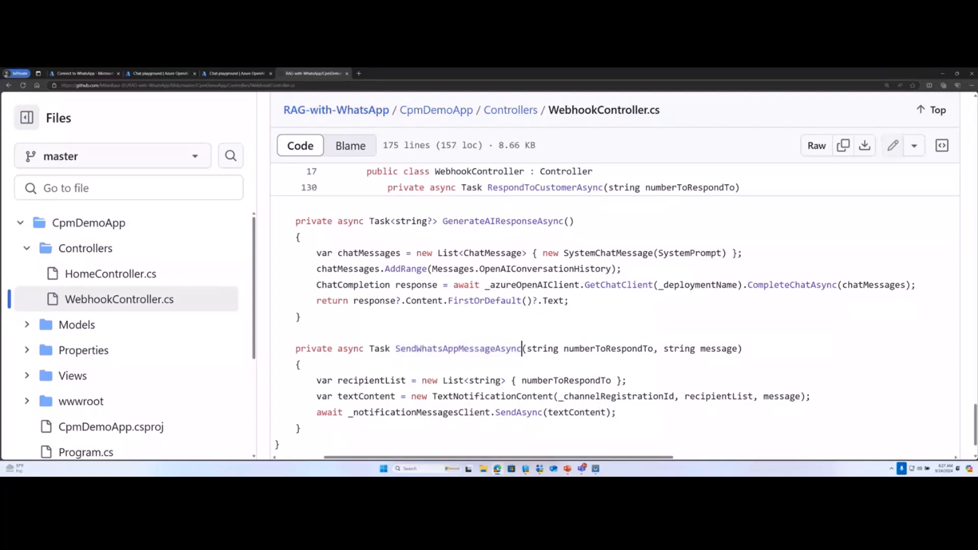
{"action": "left_click", "coordinate": [385, 413]}
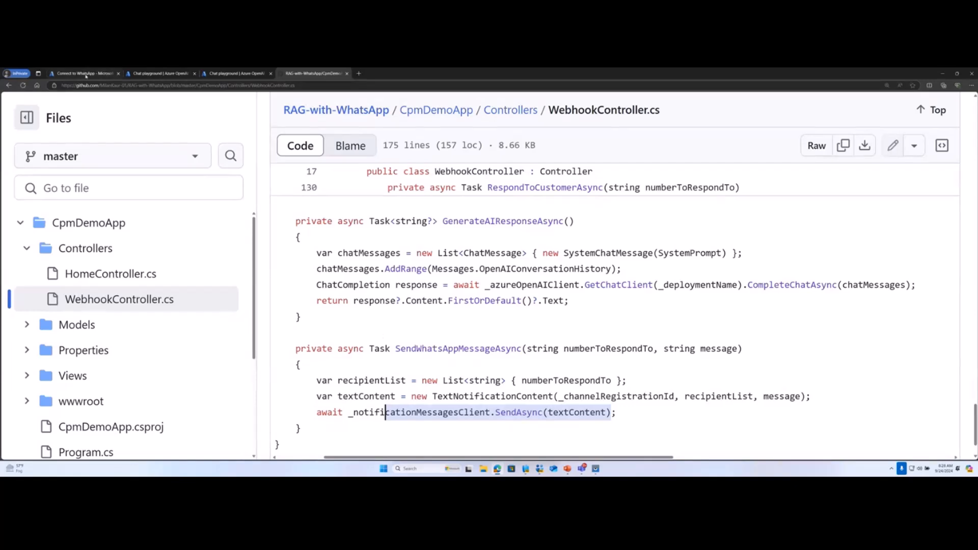
{"action": "left_click", "coordinate": [84, 73]}
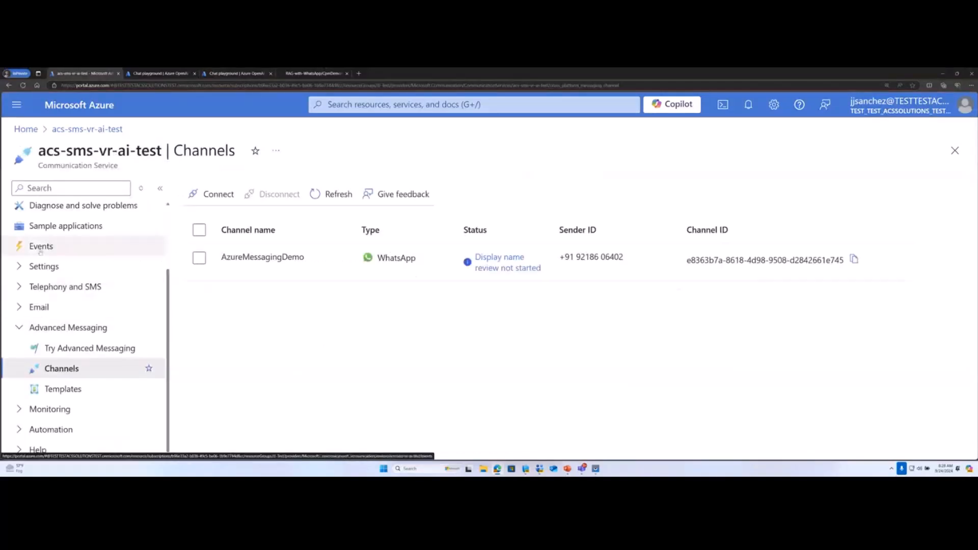
Review the communication service's existing event subscriptions and start a new Event Subscription
{"action": "left_click", "coordinate": [42, 245]}
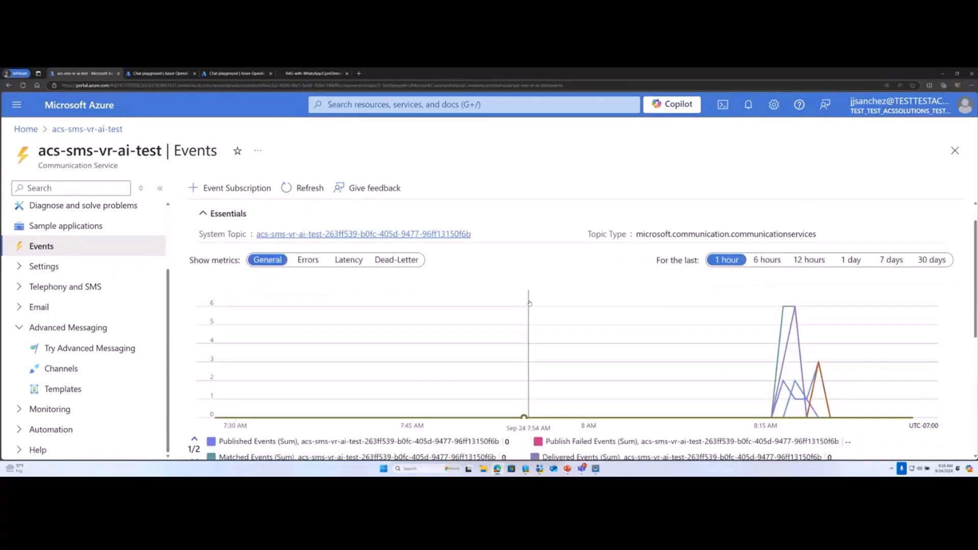
{"action": "scroll", "scroll_direction": "down", "scroll_amount": 3}
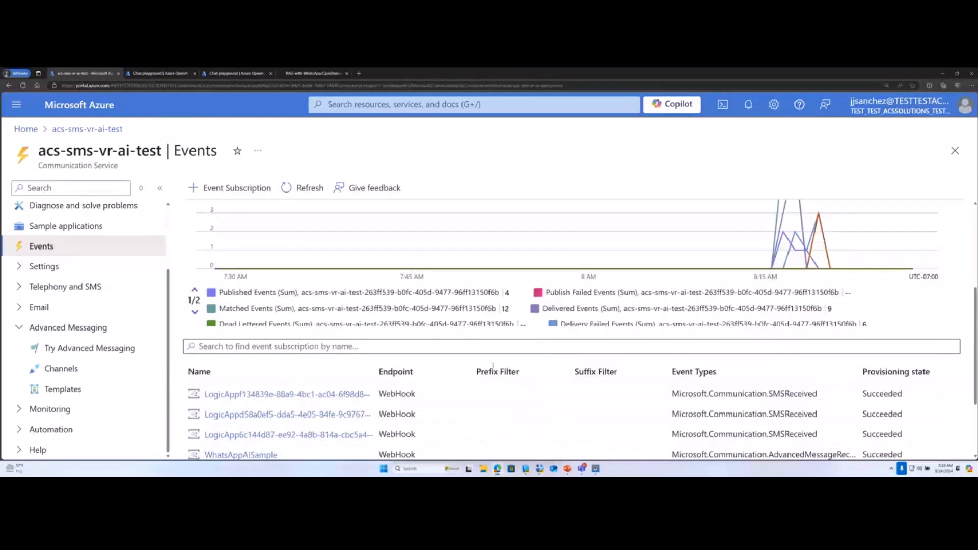
{"action": "scroll", "scroll_direction": "down", "scroll_amount": 3}
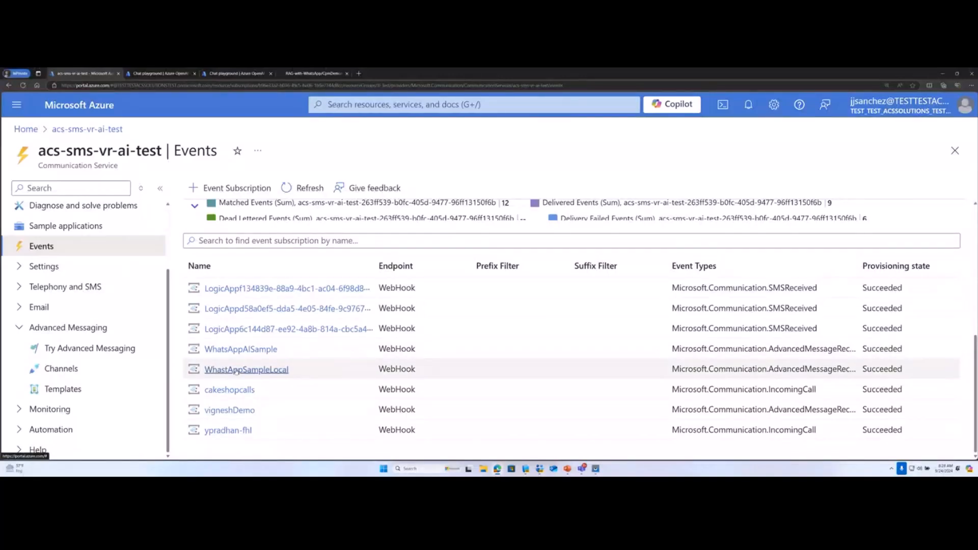
{"action": "left_click", "coordinate": [236, 188]}
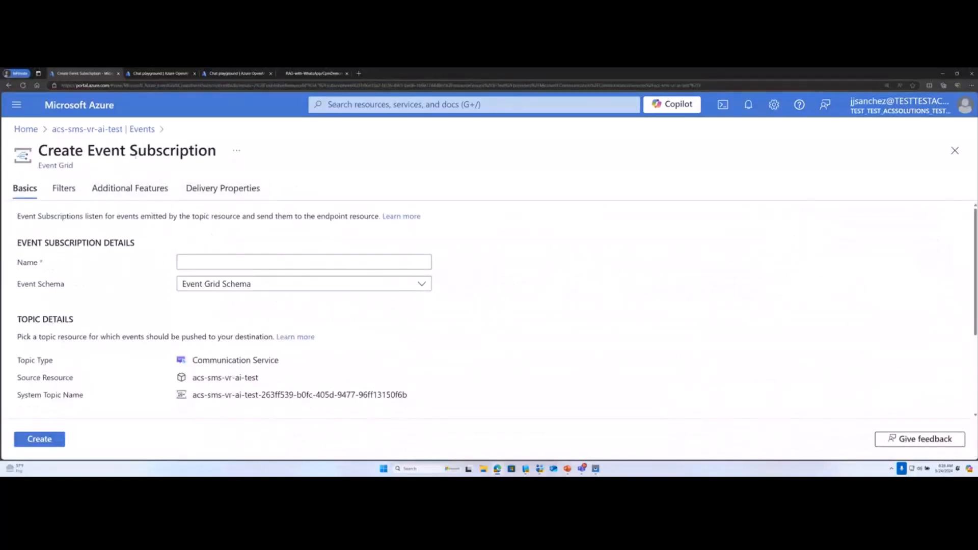
Filter the event subscription to the Advanced Message Received event type
{"action": "scroll", "scroll_direction": "down", "scroll_amount": 3}
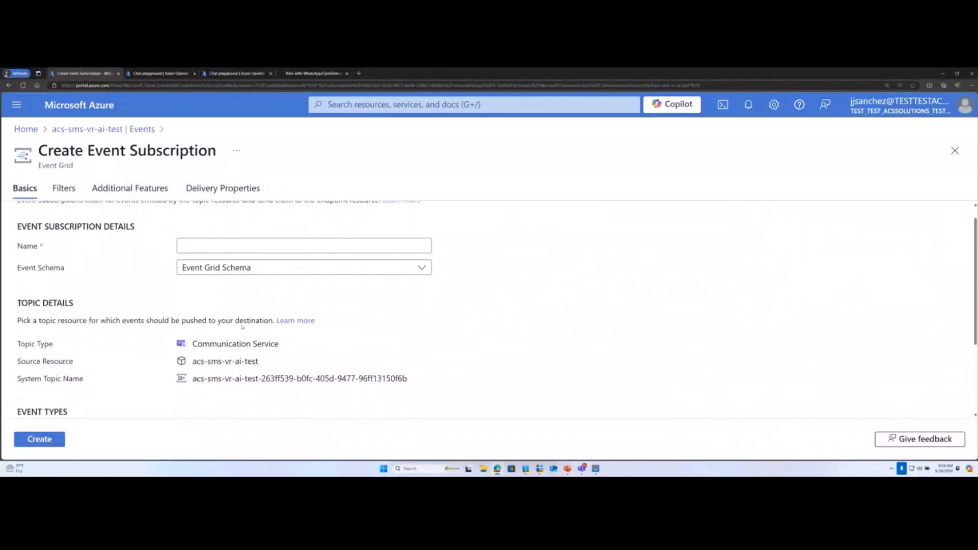
{"action": "left_click", "coordinate": [303, 230]}
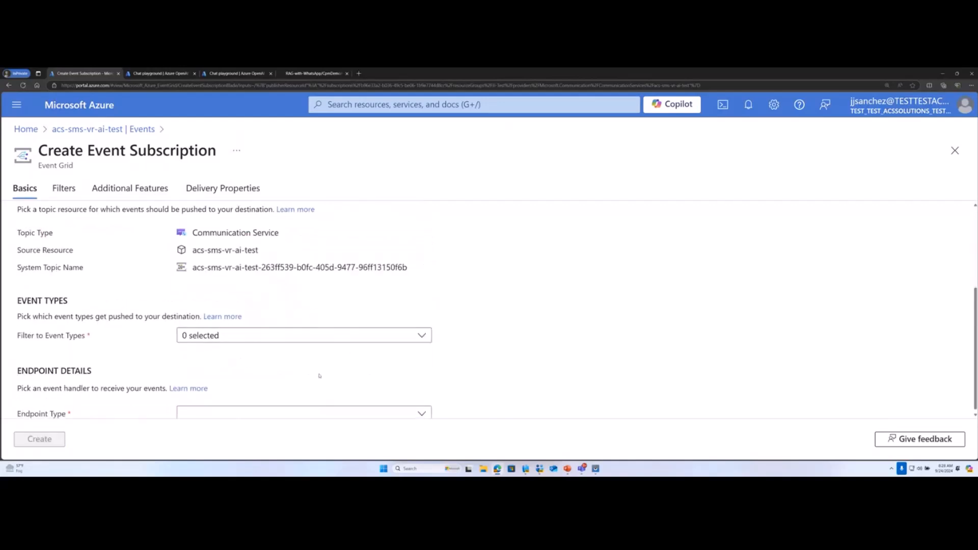
{"action": "left_click", "coordinate": [303, 335]}
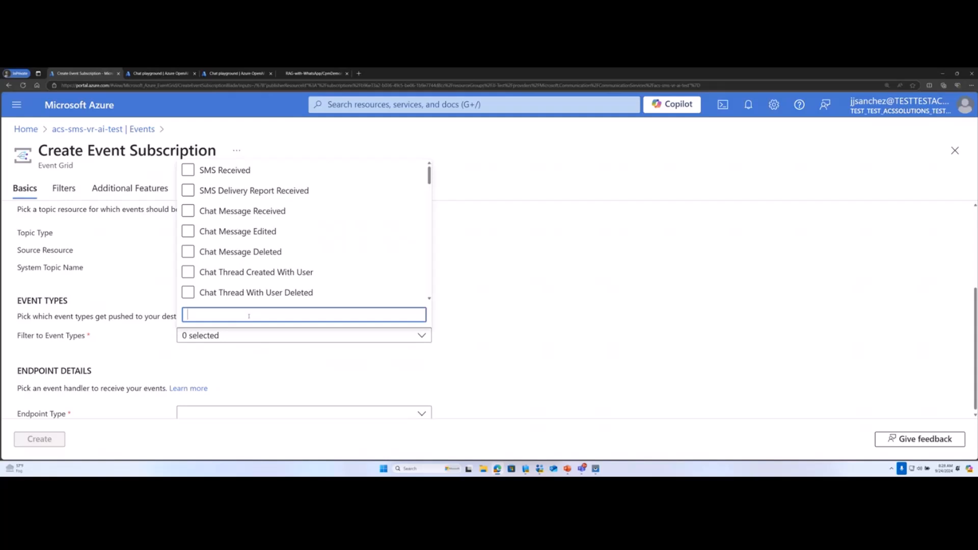
{"action": "type", "text": "ad"}
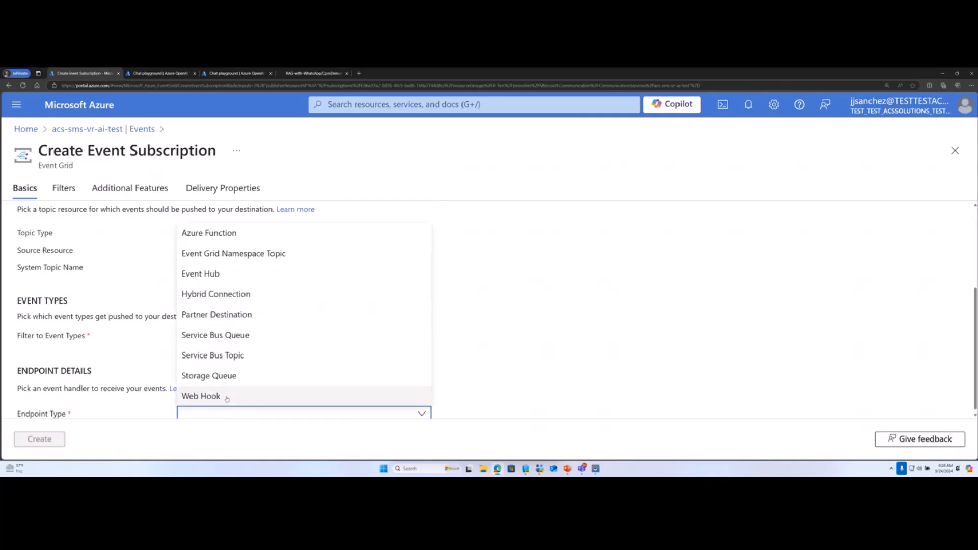
Set a Web Hook endpoint at the server URL ending in /webhook, then return to GitHub
{"action": "left_click", "coordinate": [201, 395]}
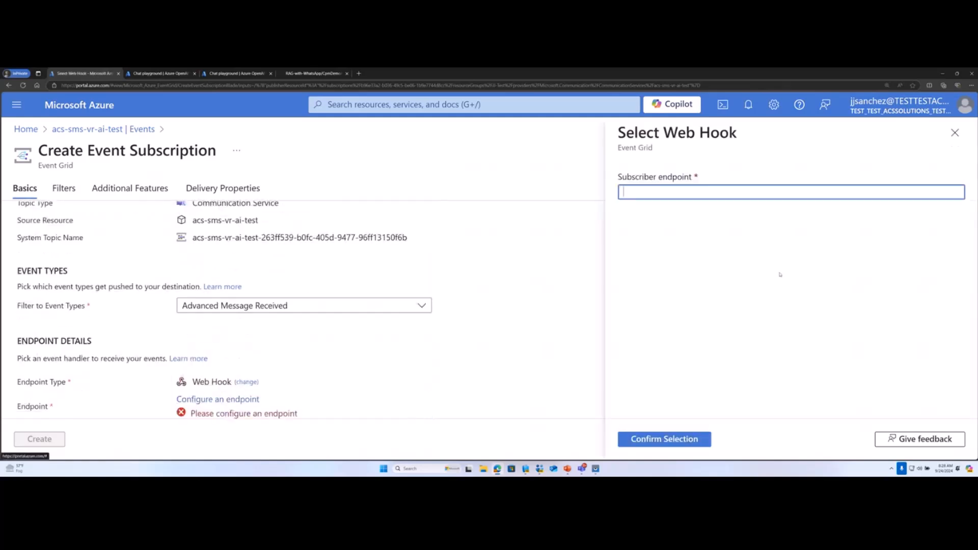
{"action": "type", "text": "server url"}
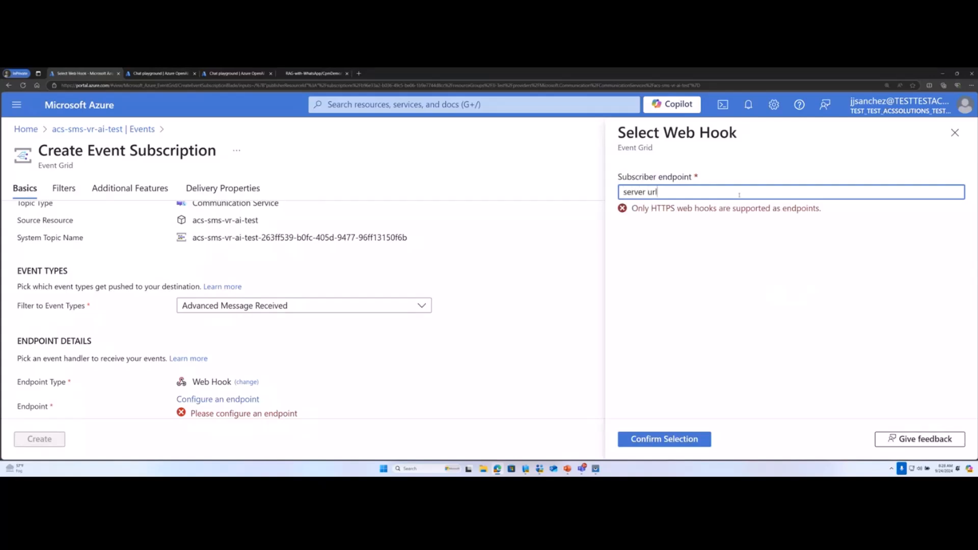
{"action": "type", "text": "/webhook"}
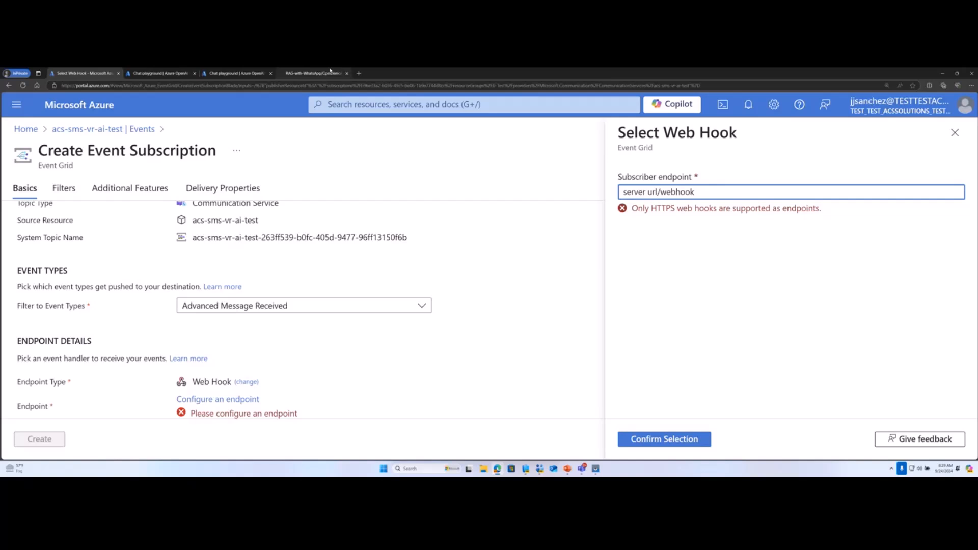
{"action": "left_click", "coordinate": [315, 73]}
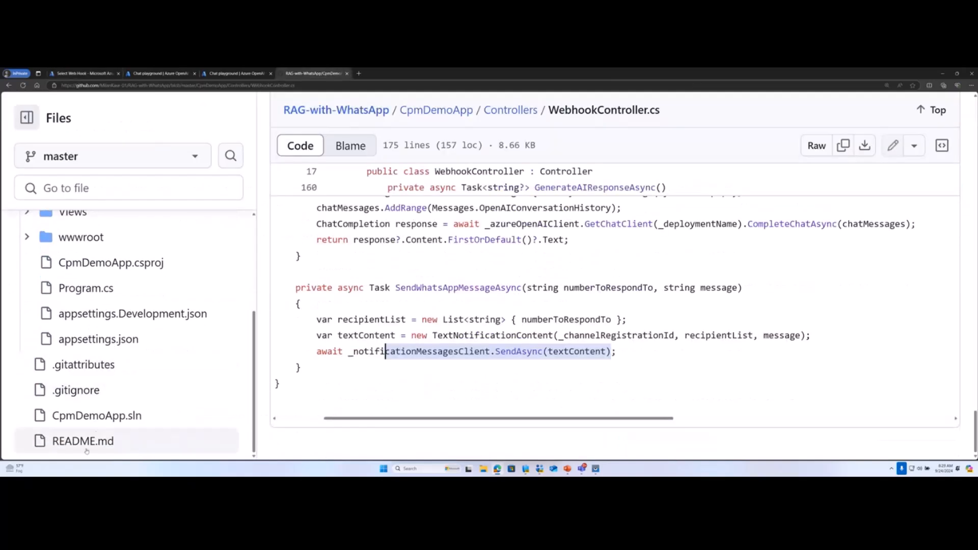